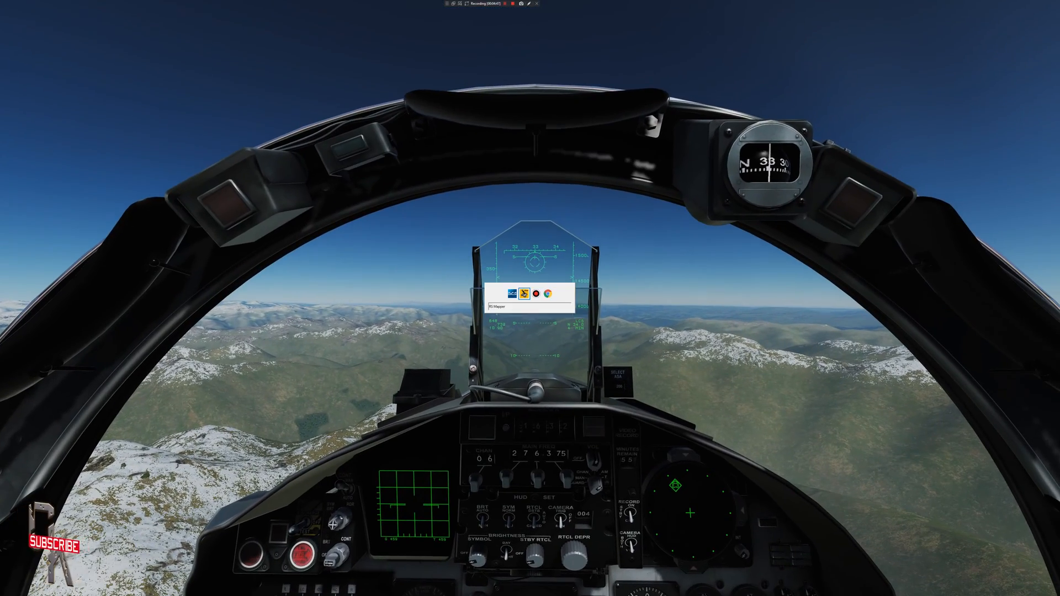
- Bring the RS Mapper window forward and browse its File and Profile menus
click(508, 291)
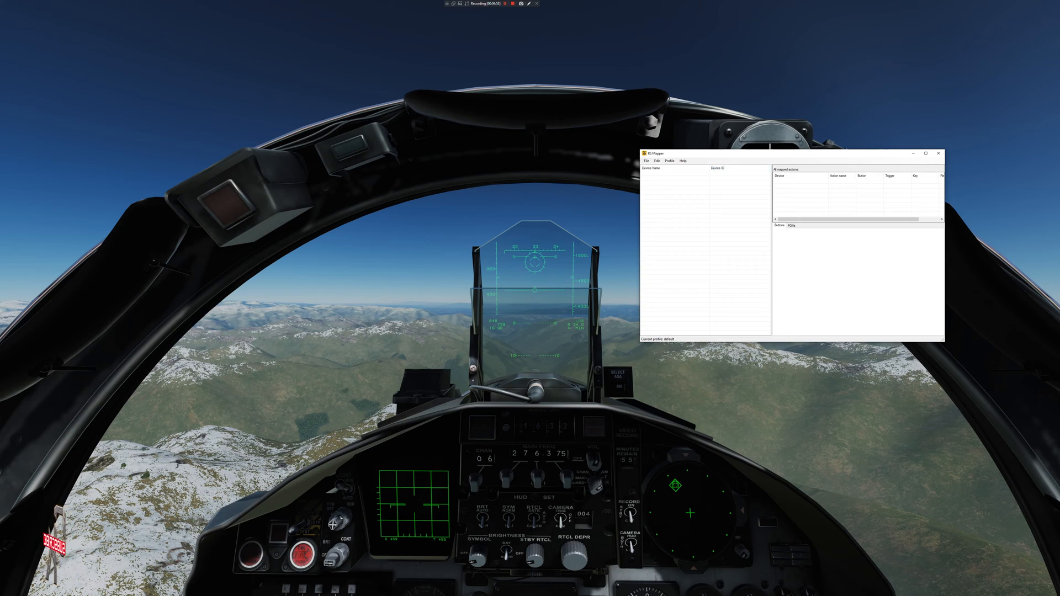
click(451, 202)
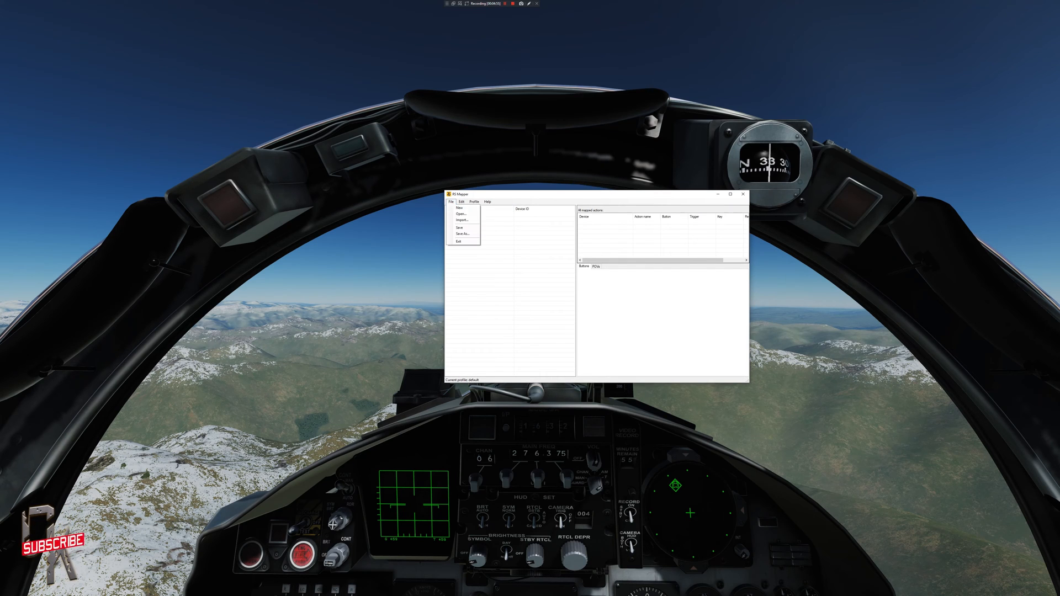
click(451, 201)
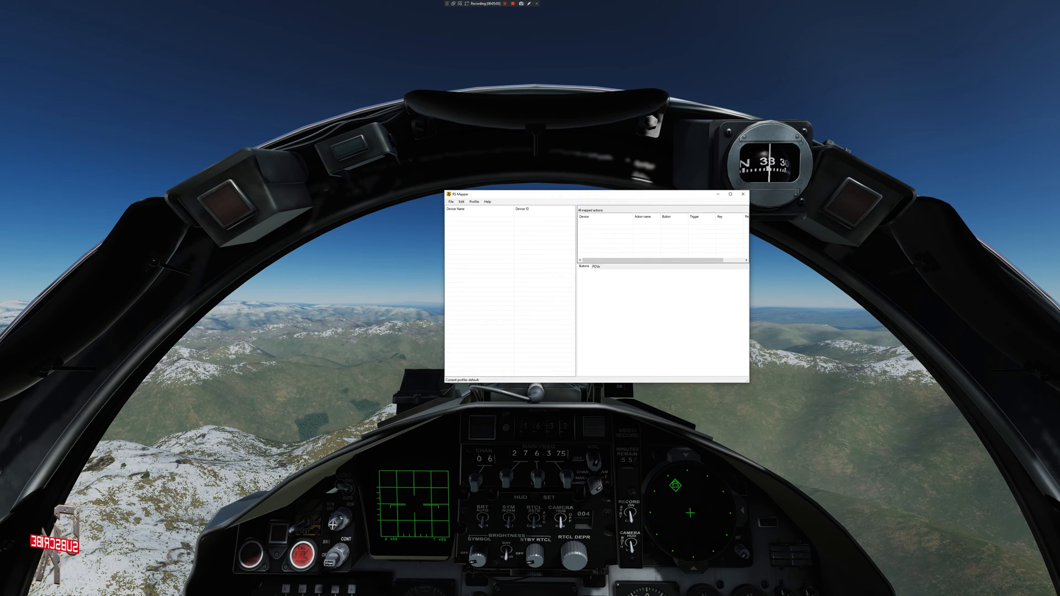
click(450, 201)
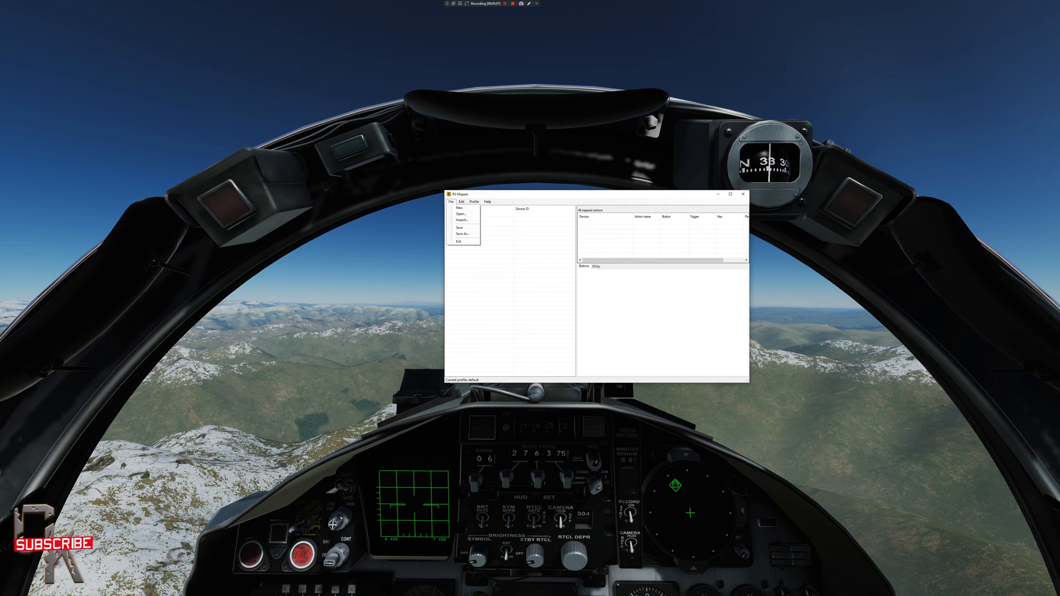
mouse_move(459, 208)
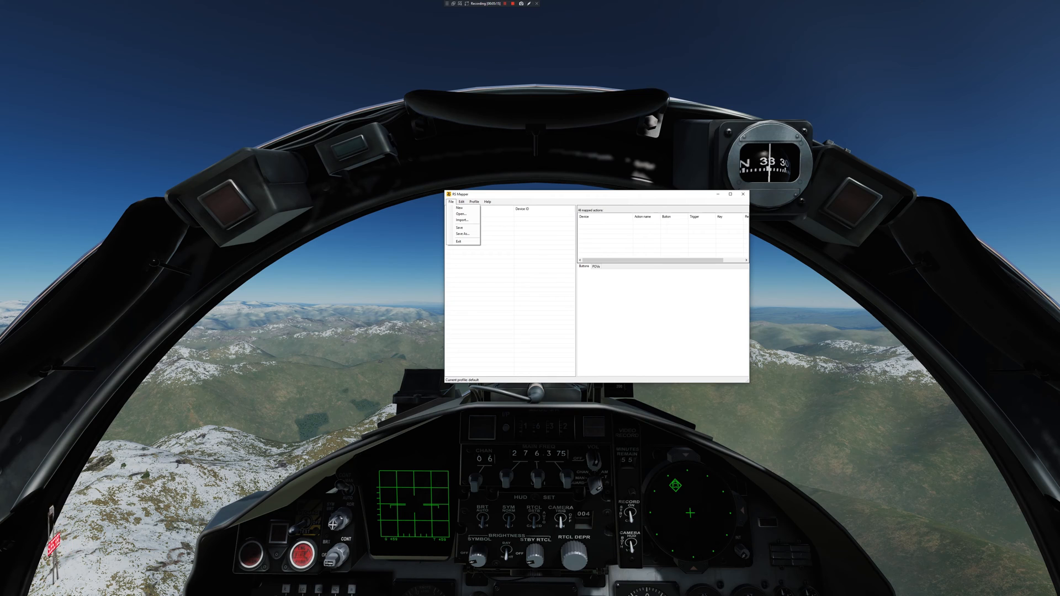
click(461, 201)
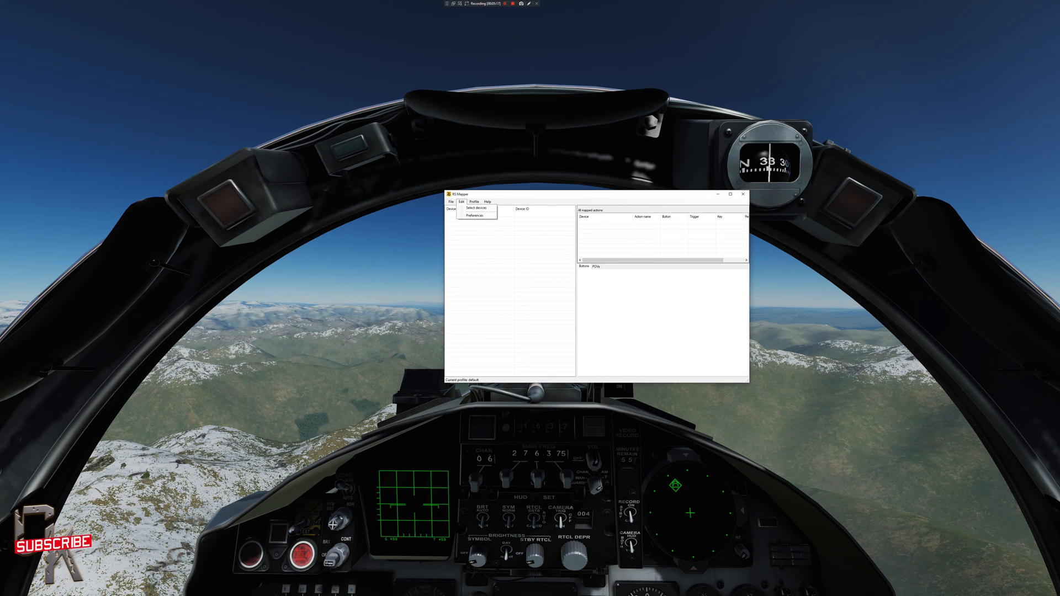
- Select the HOTAS Warthog joystick and throttle as devices and list the joystick's buttons
click(477, 207)
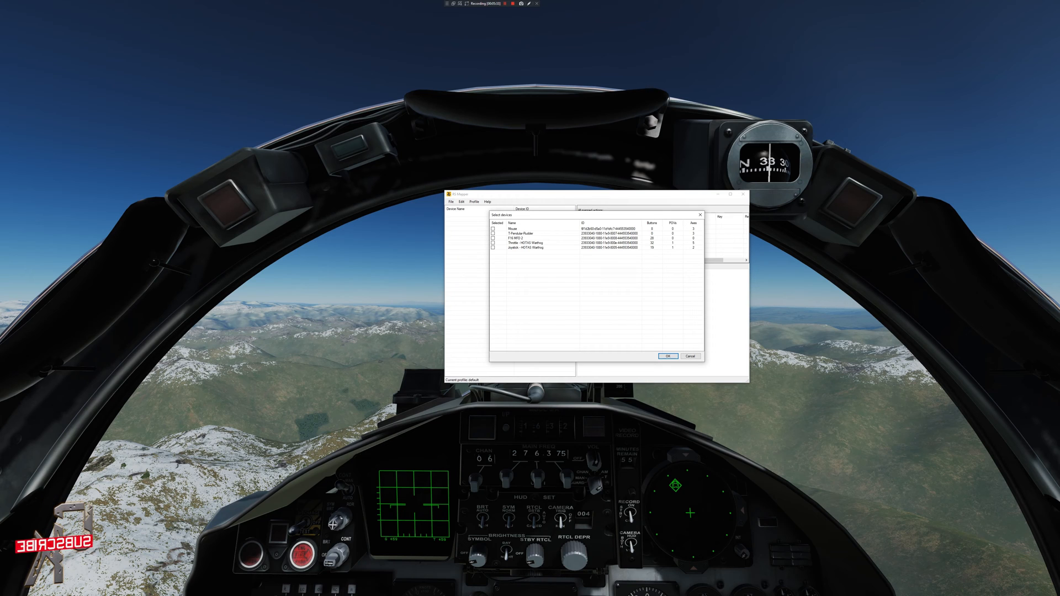
click(492, 238)
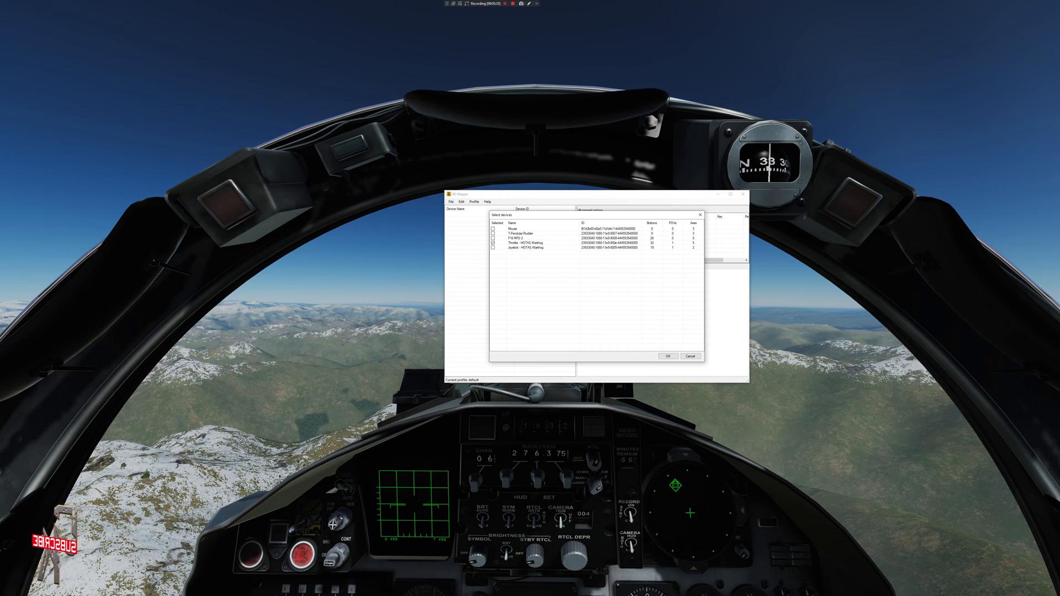
click(493, 248)
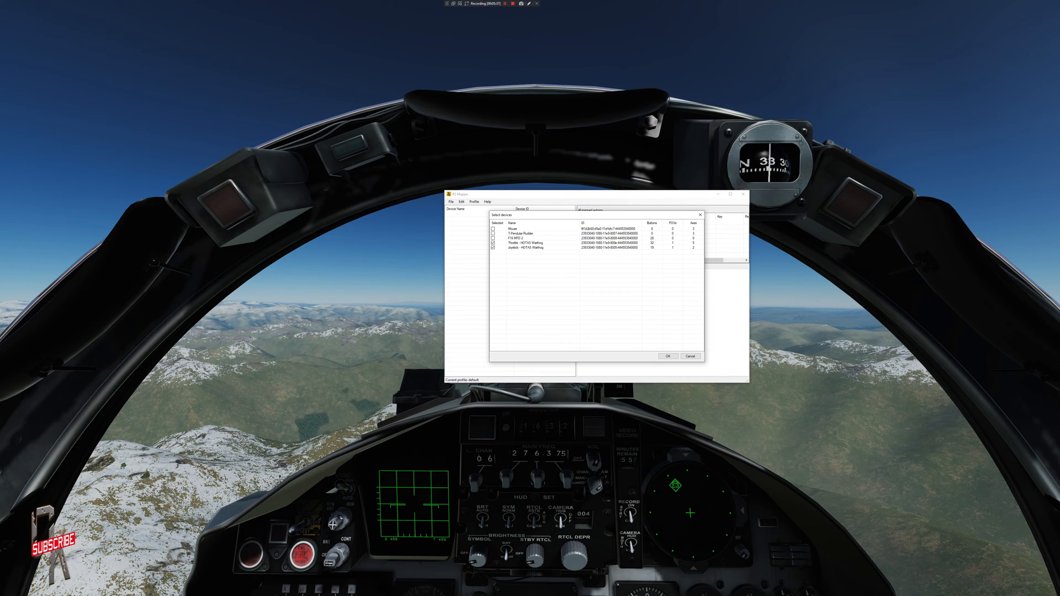
click(667, 356)
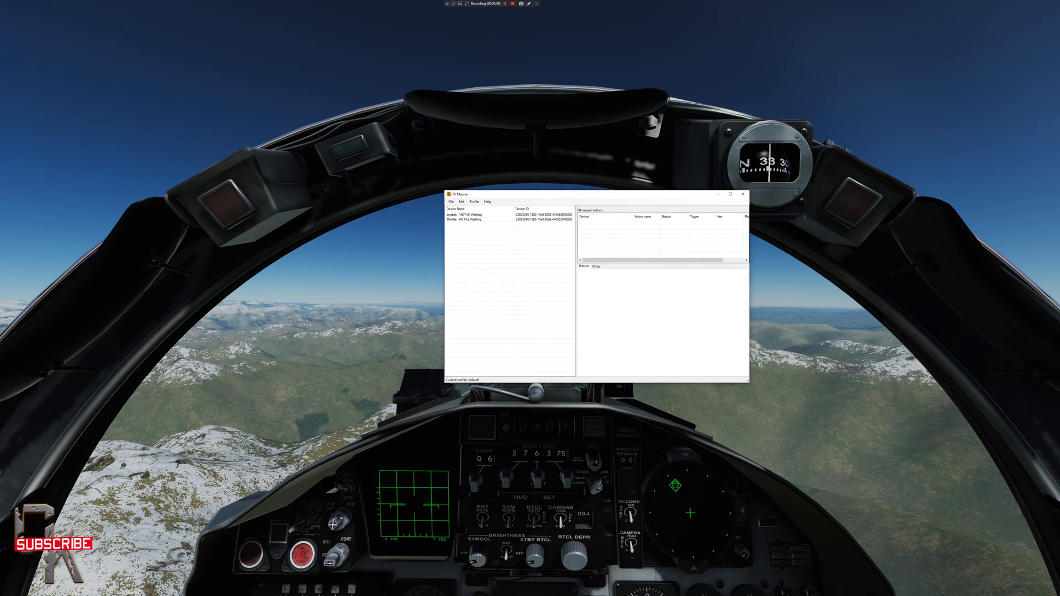
click(474, 214)
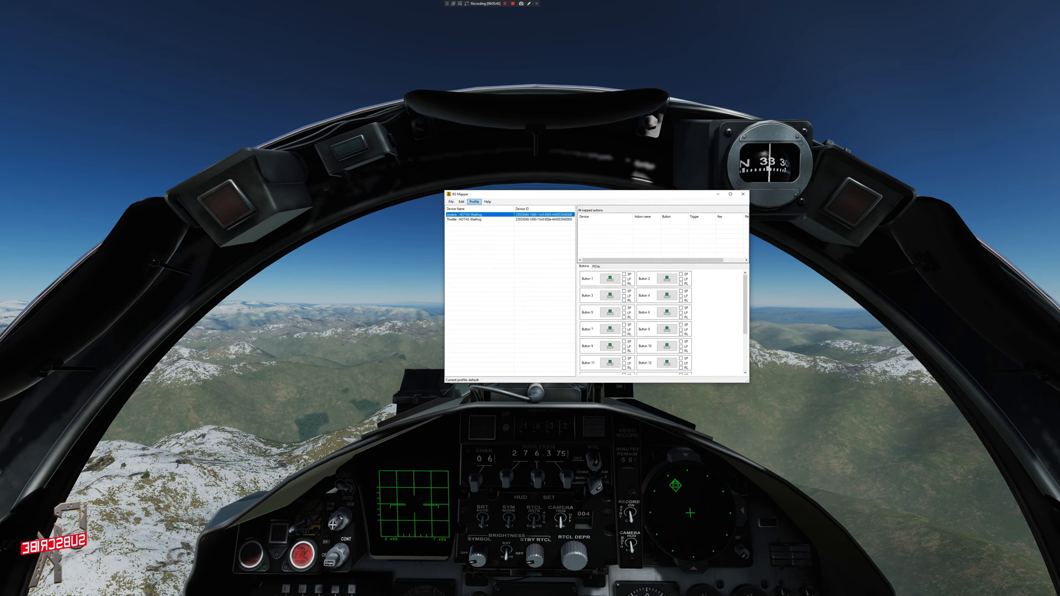
- Create a new profile named F-15C via Profile > New profile
click(474, 201)
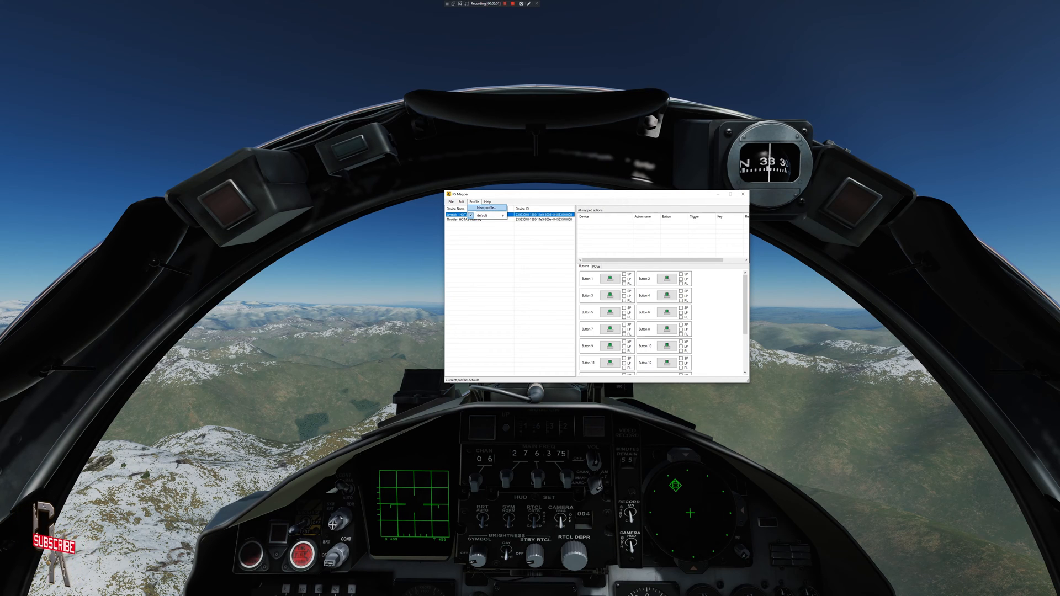
click(482, 208)
text(F-16C)
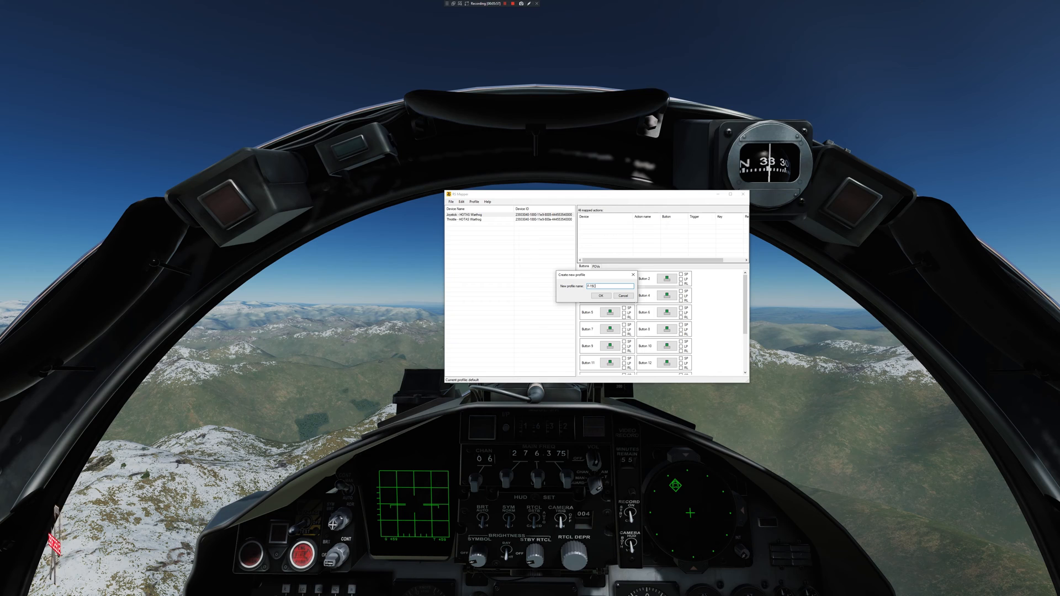
click(601, 296)
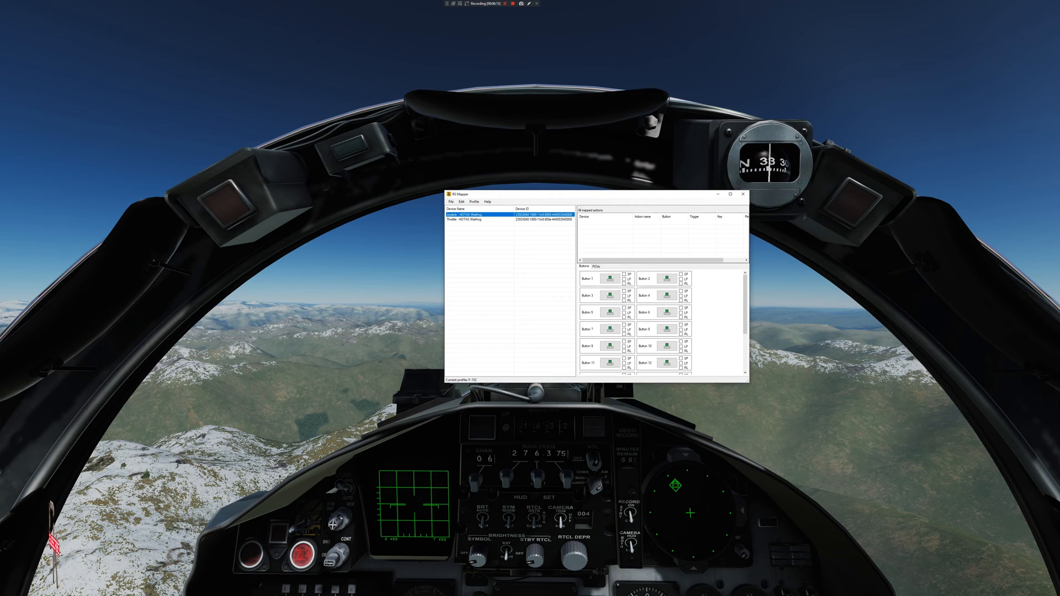
- Cancel one button's action dialog, then open the action settings of a lower joystick button
click(595, 266)
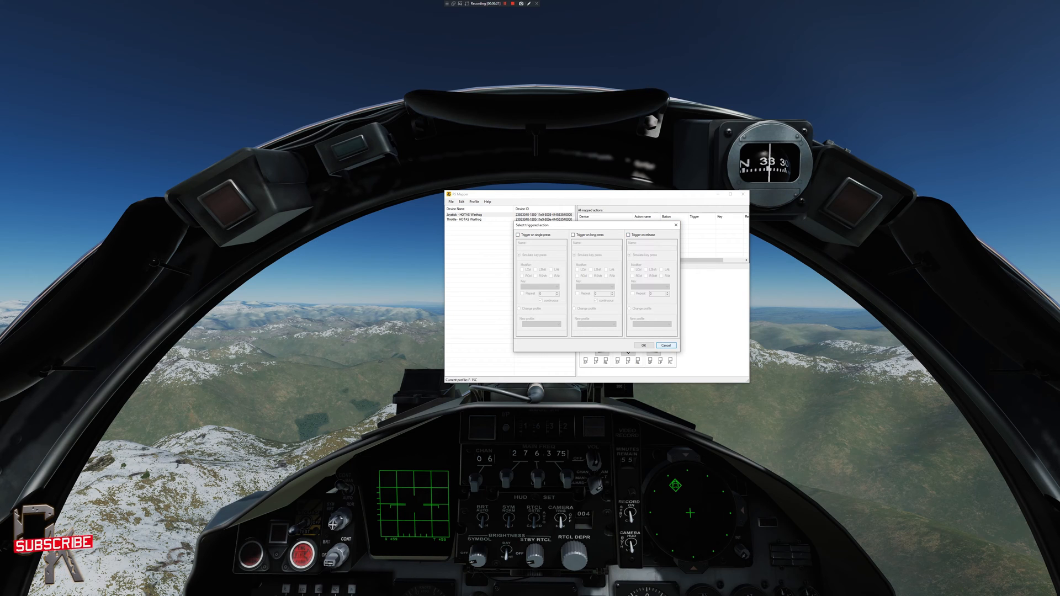
click(665, 345)
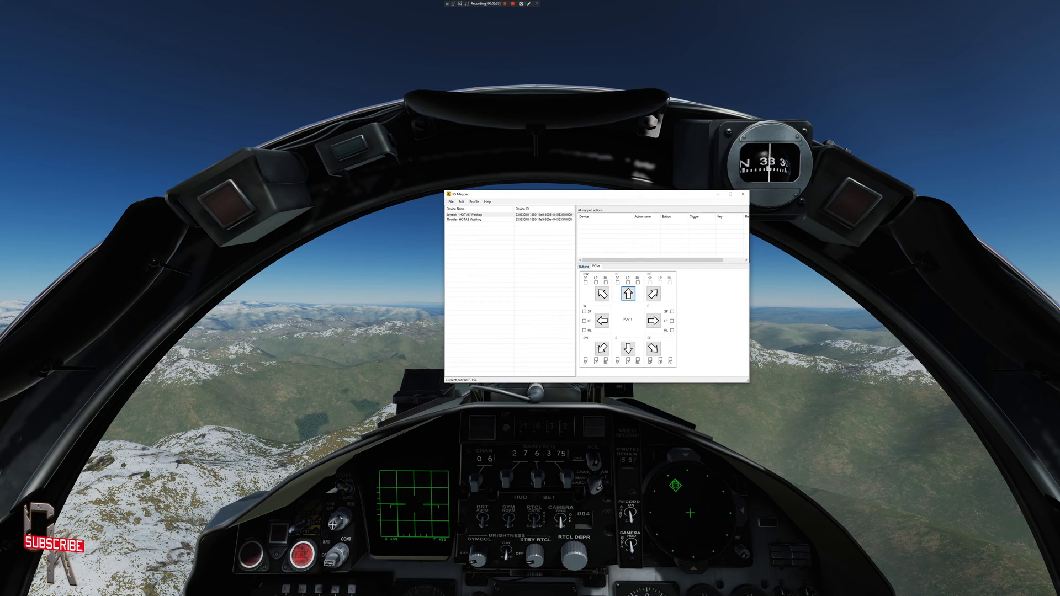
click(586, 266)
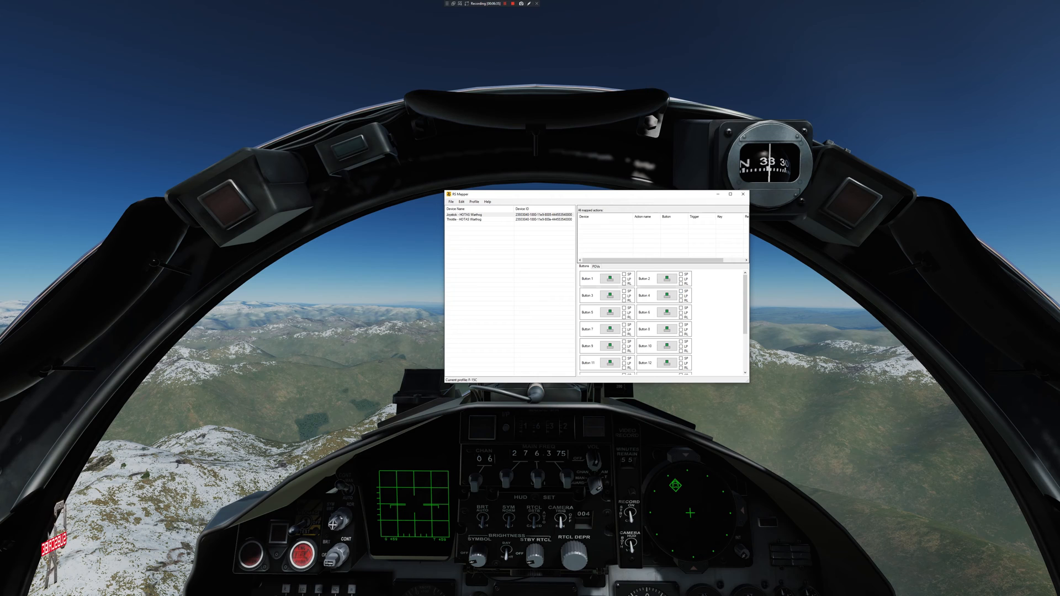
scroll(down, 3)
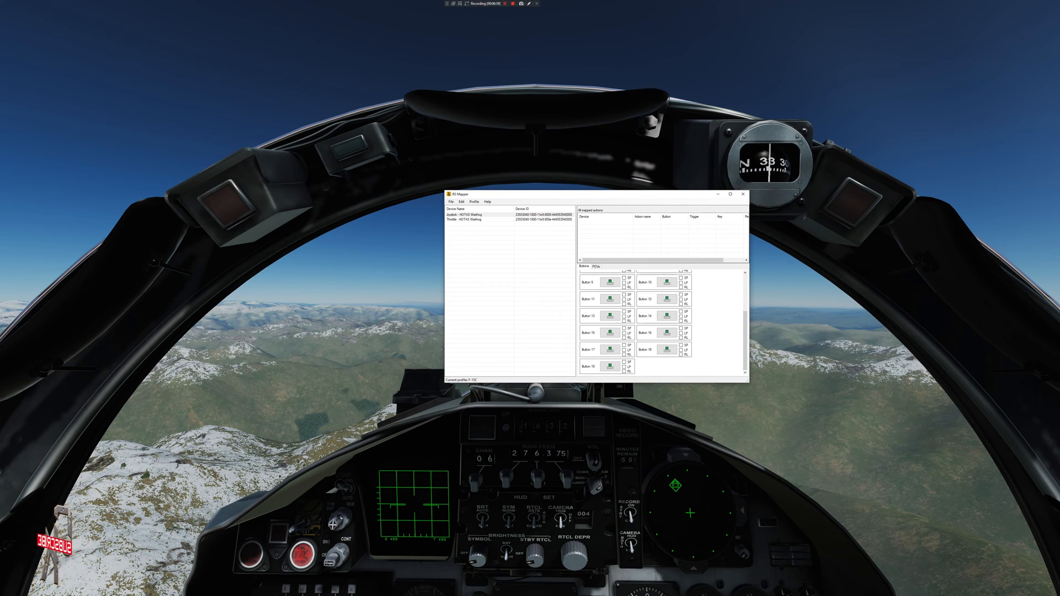
click(666, 299)
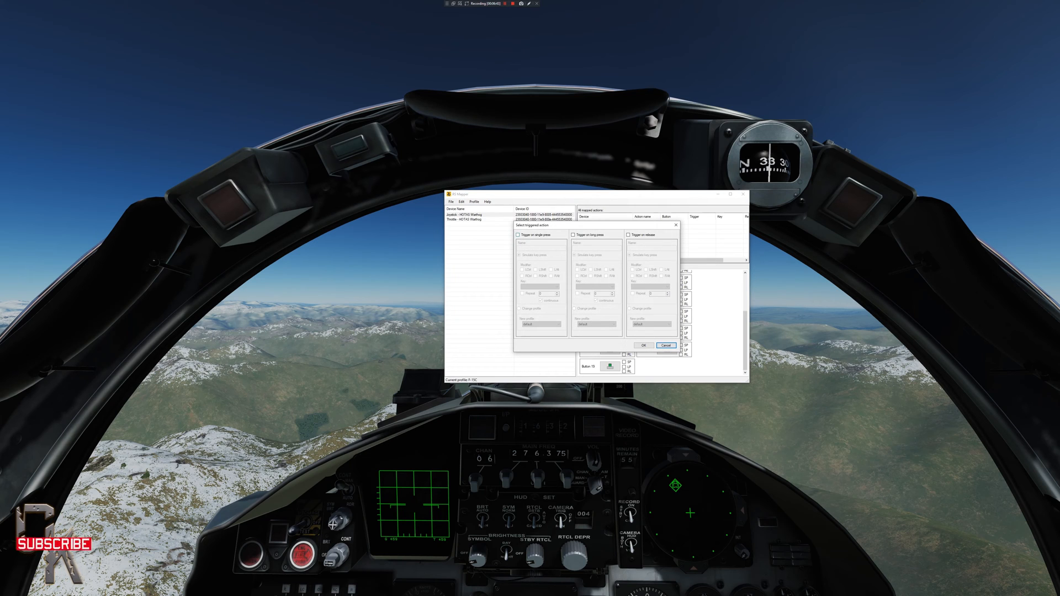
- Enable a single-press action named Radar On/Off and choose its keystroke
click(517, 234)
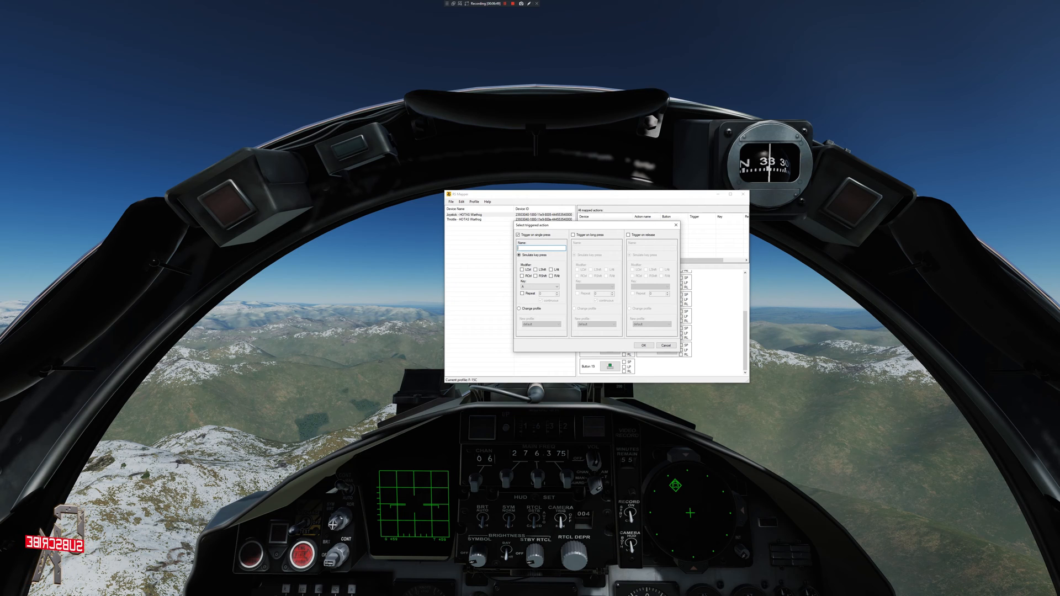
text(Radar On/Off)
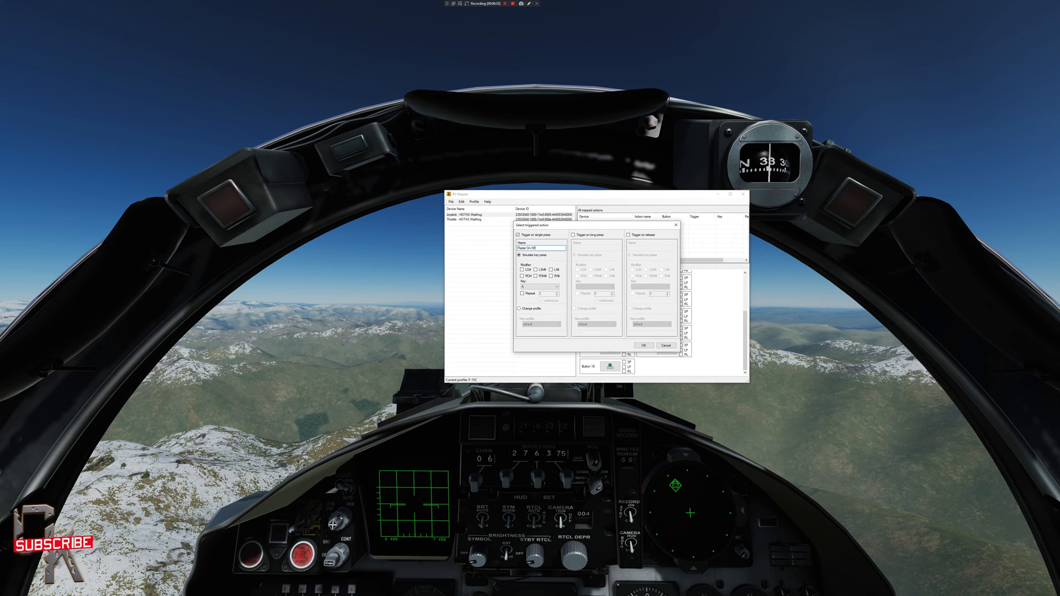
click(555, 286)
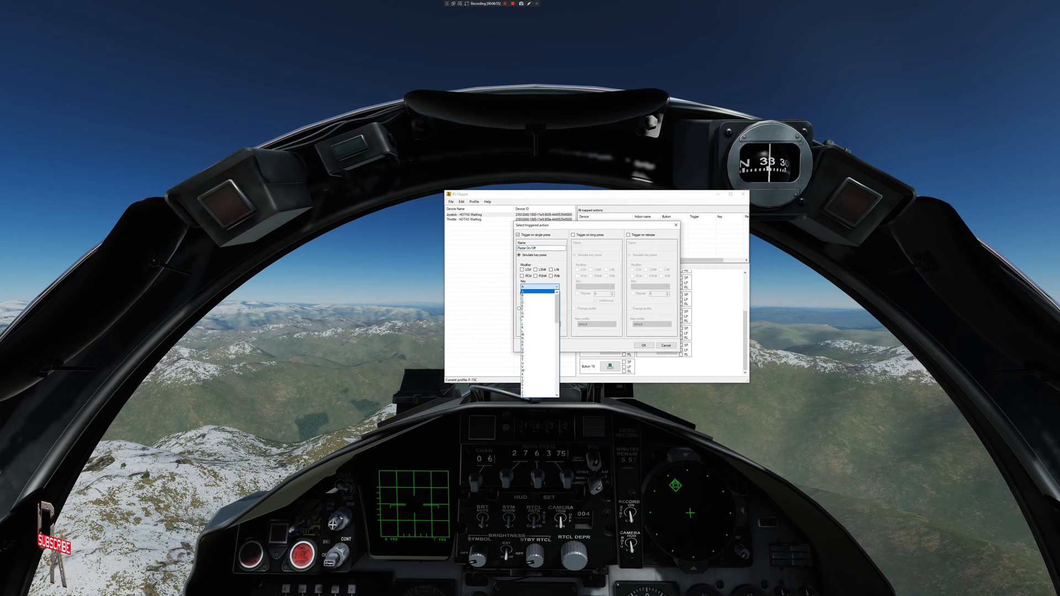
click(538, 286)
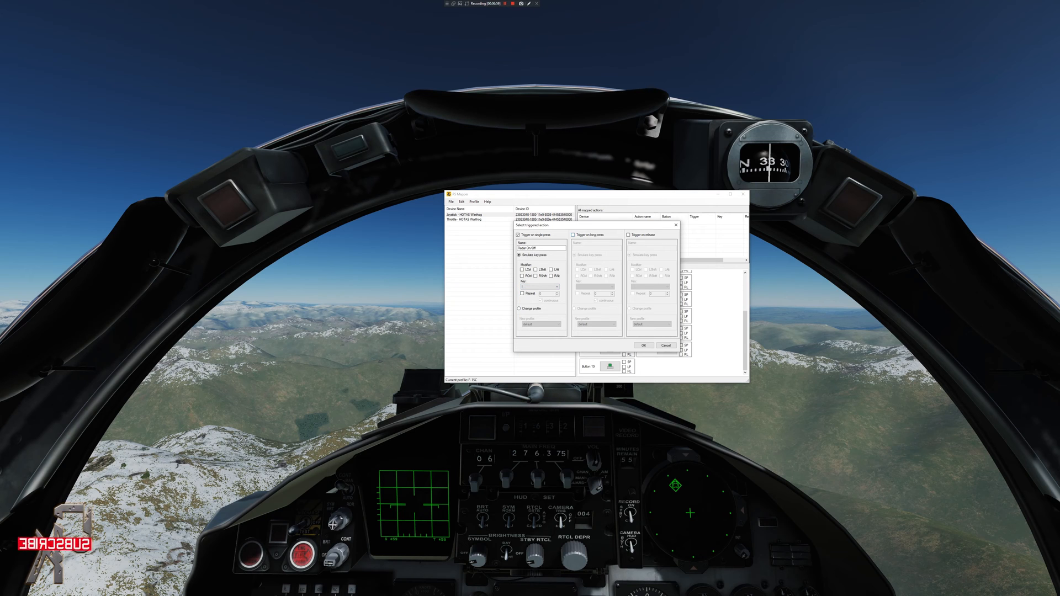
- Enable a long-press action with its own keystroke and a modifier key
click(574, 234)
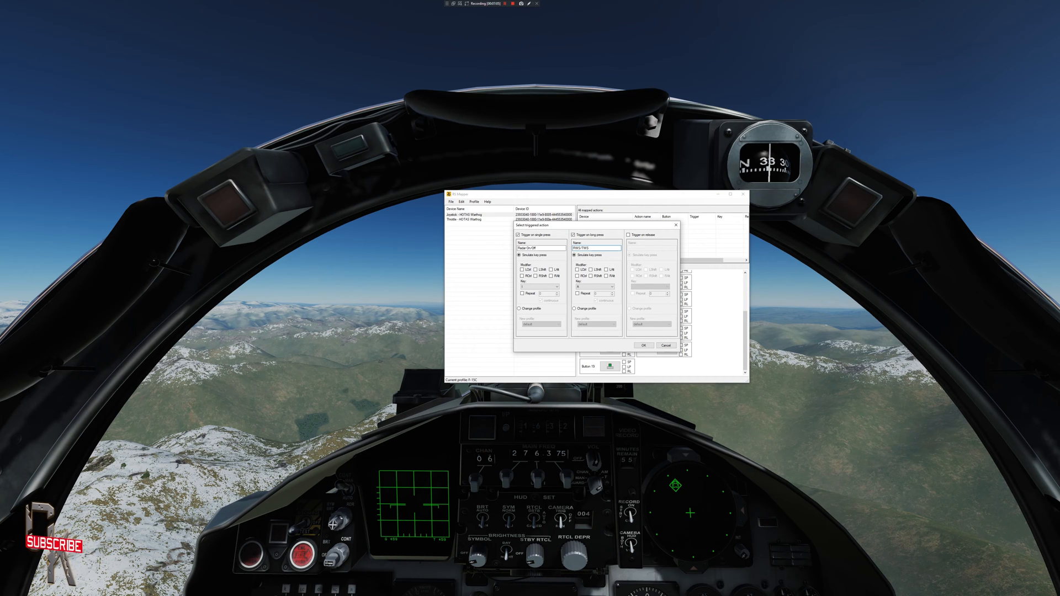
click(609, 287)
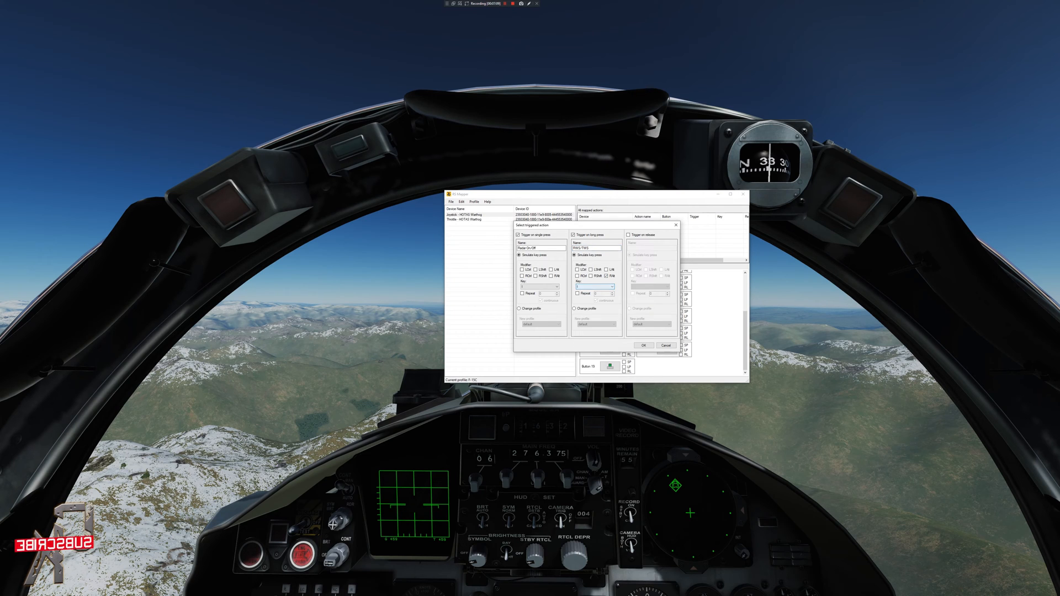
click(642, 345)
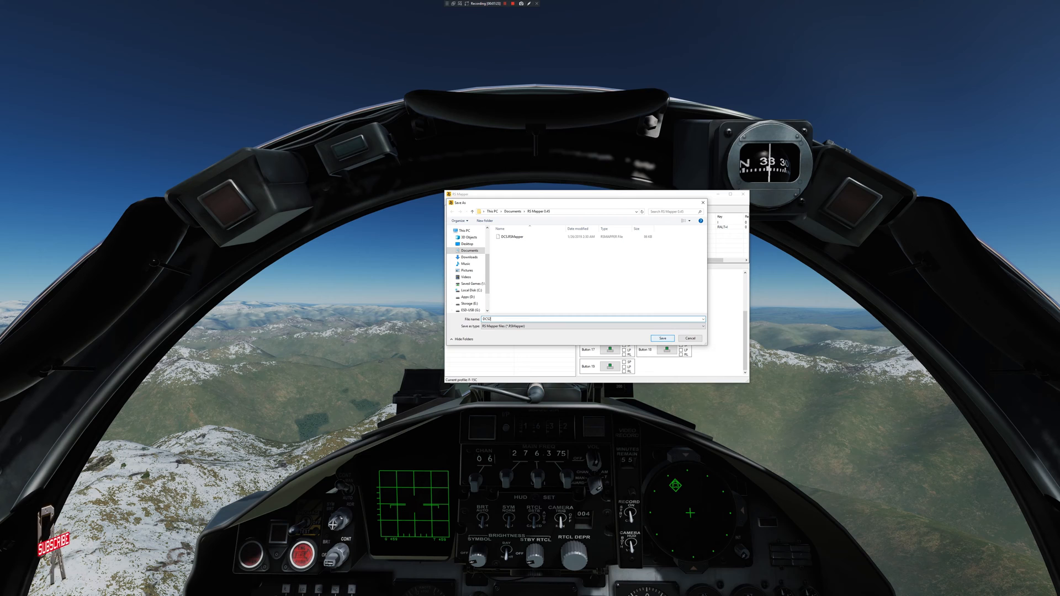
- Save the F-15C profile file into the RS Mapper folder under Documents
click(662, 338)
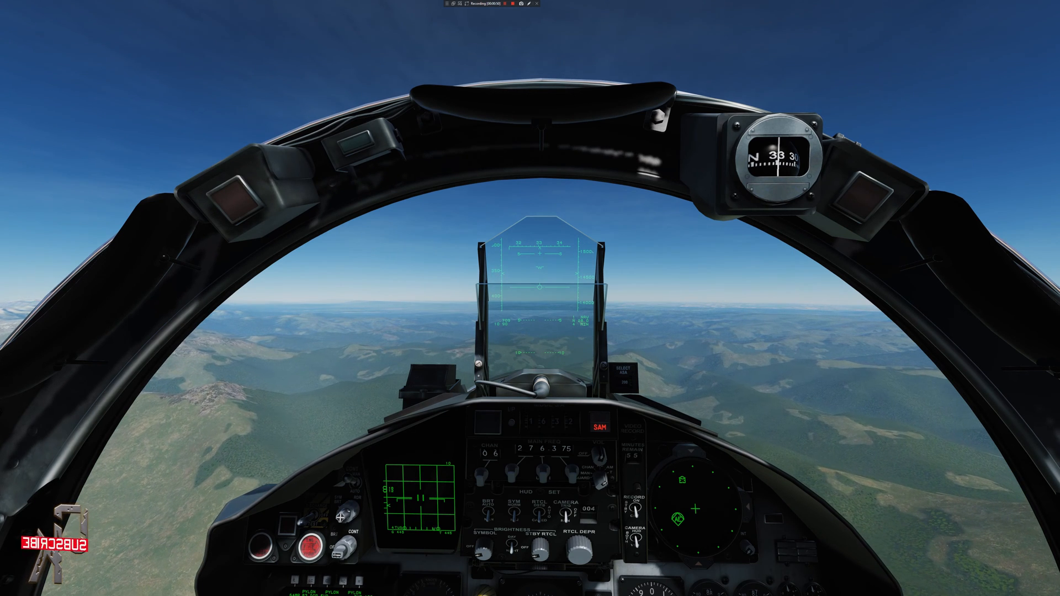
- Pause the mission and open Adjust Controls scrolled to the Landing Gear bindings
key(Escape)
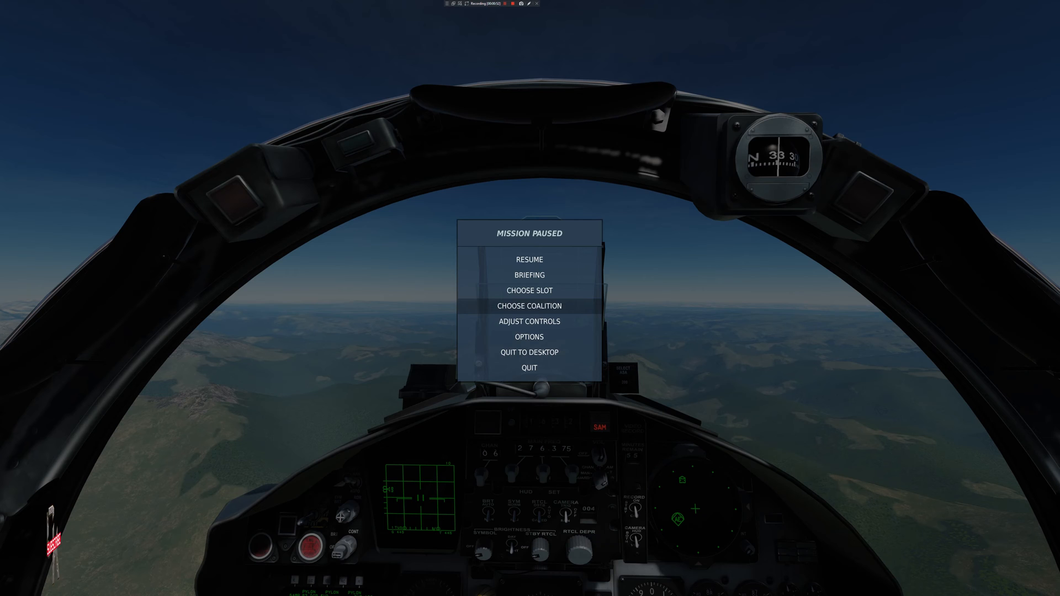
click(528, 321)
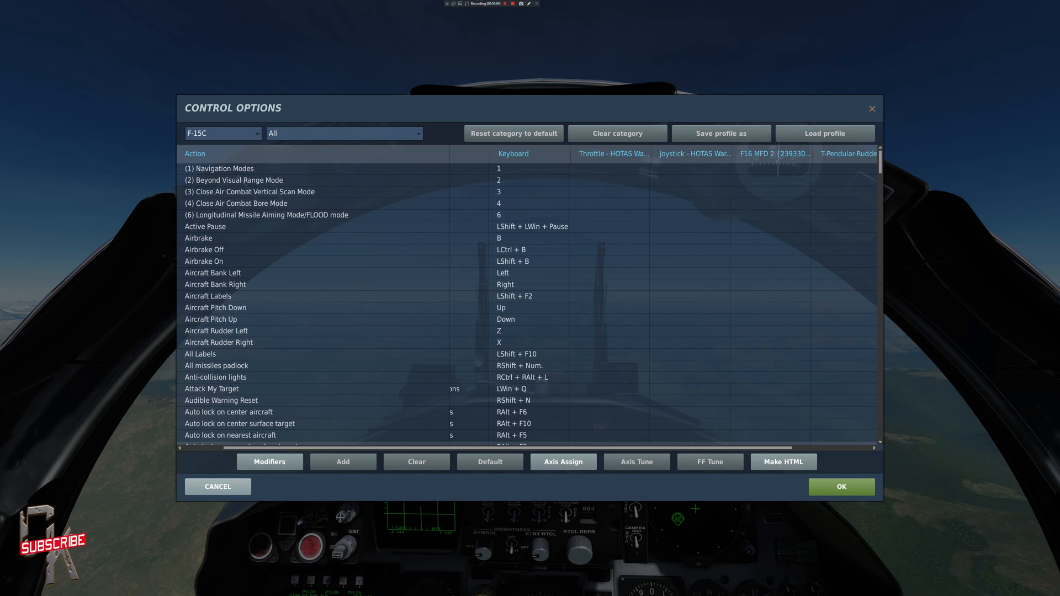
scroll(down, 3)
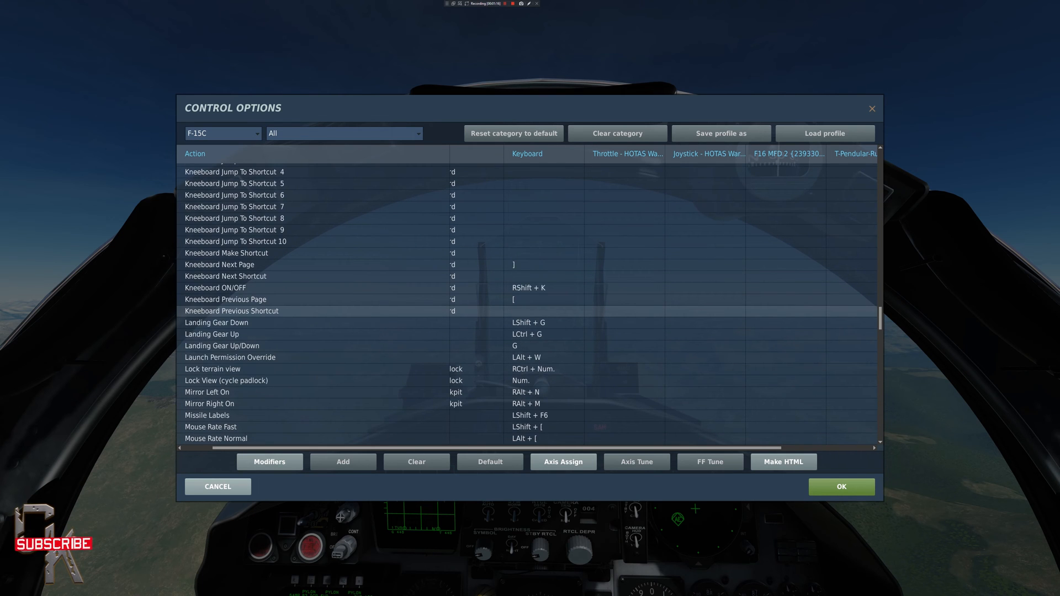
- Check JOY_BTN24 against Landing Gear Down, then cancel the assignment panel without binding
click(216, 322)
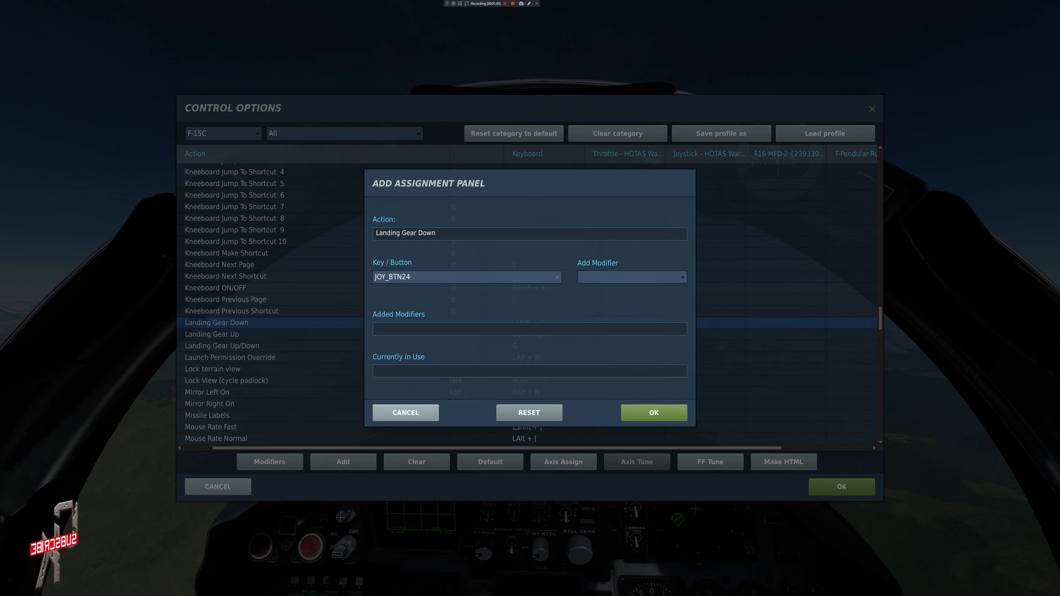
click(528, 412)
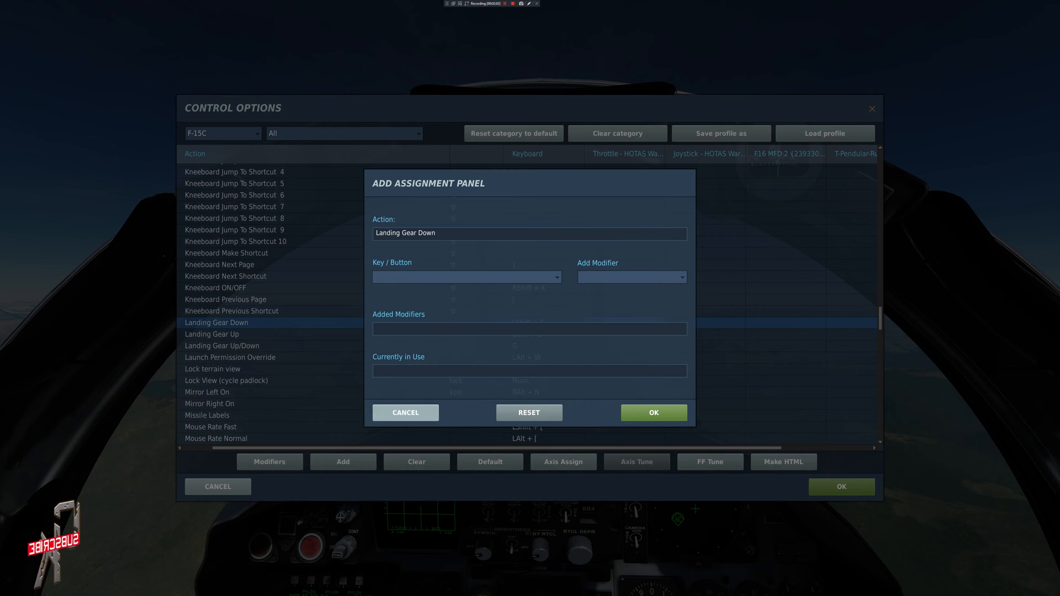
click(653, 412)
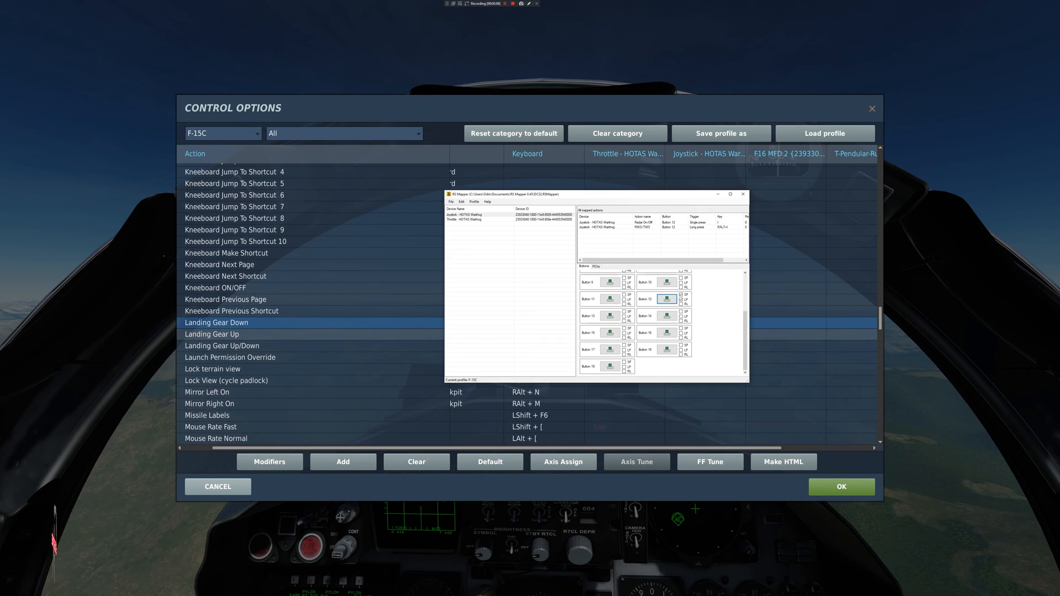
- On a throttle button, enable a single-press action named Gear up with its keystroke
click(473, 218)
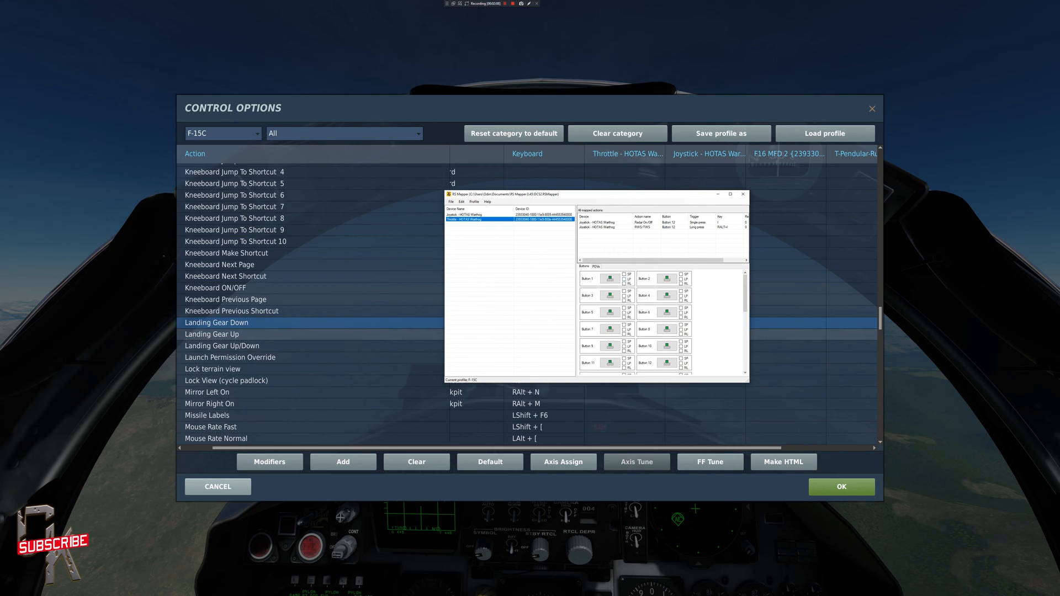
scroll(down, 3)
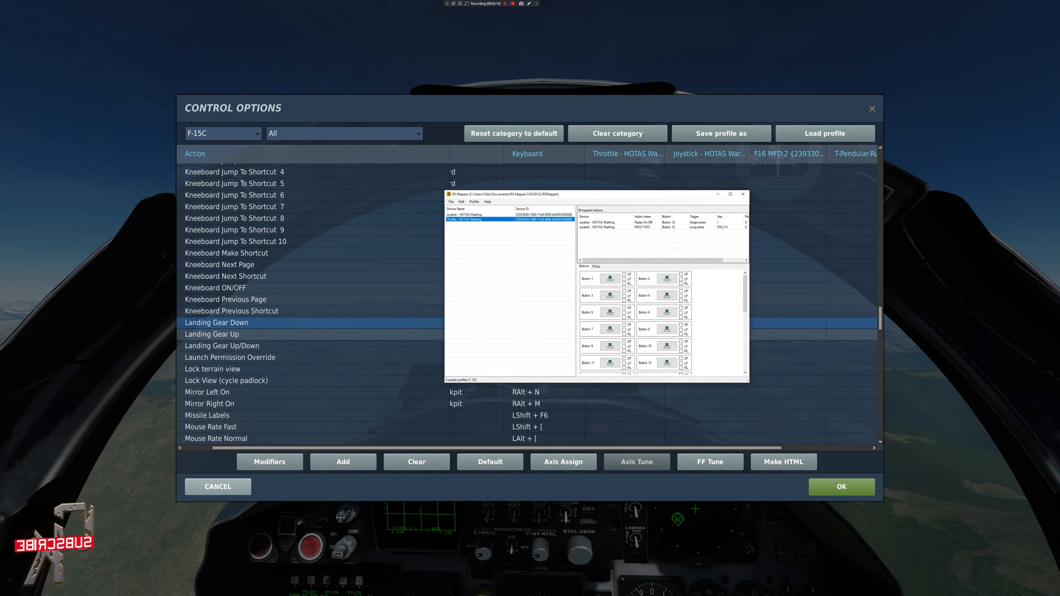
scroll(down, 3)
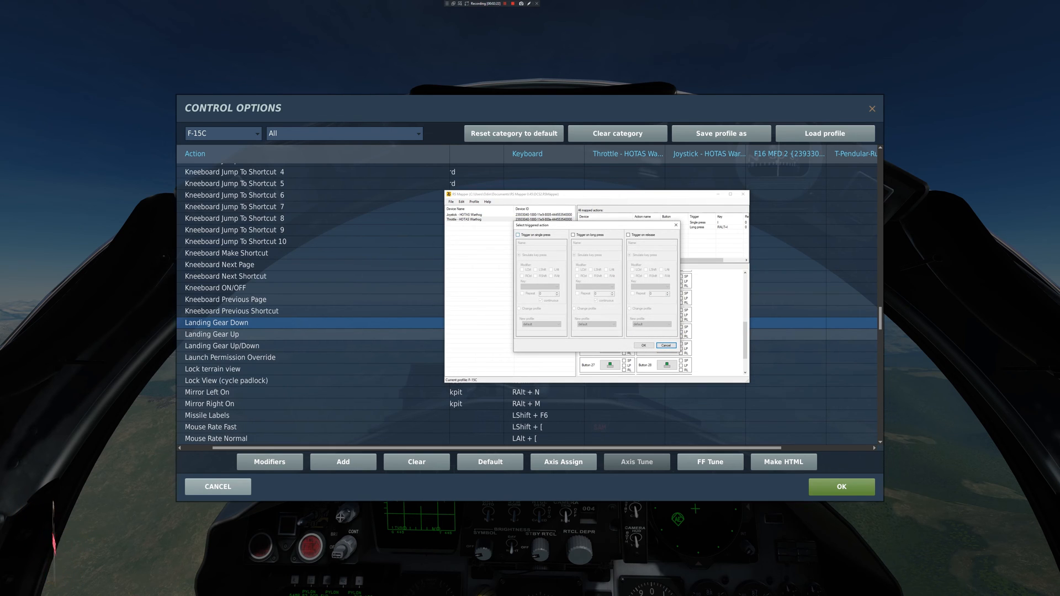
click(518, 234)
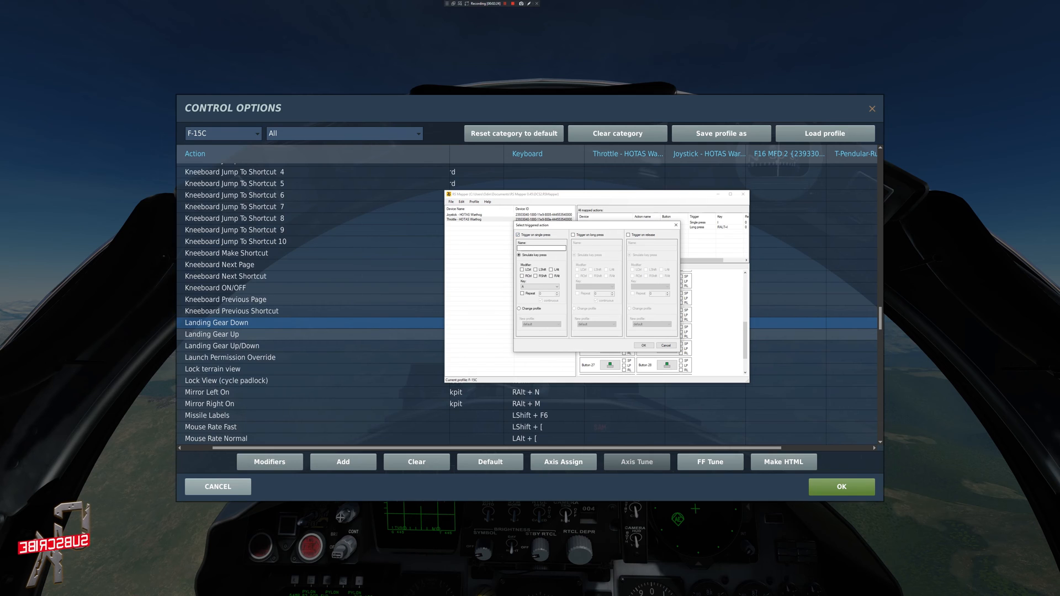
click(541, 246)
text(Gear up)
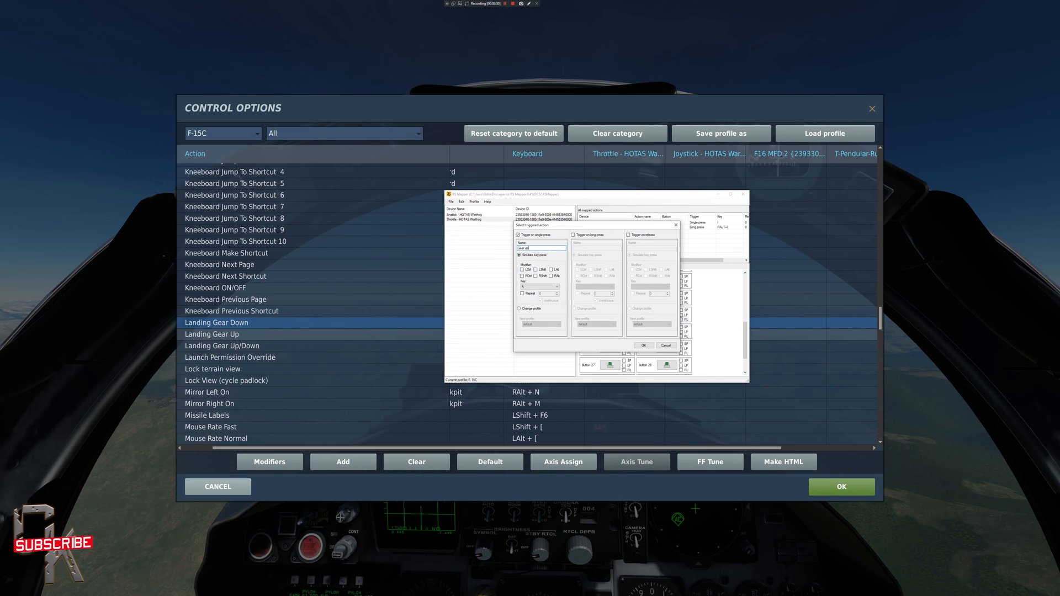
click(556, 286)
text(Gear Down)
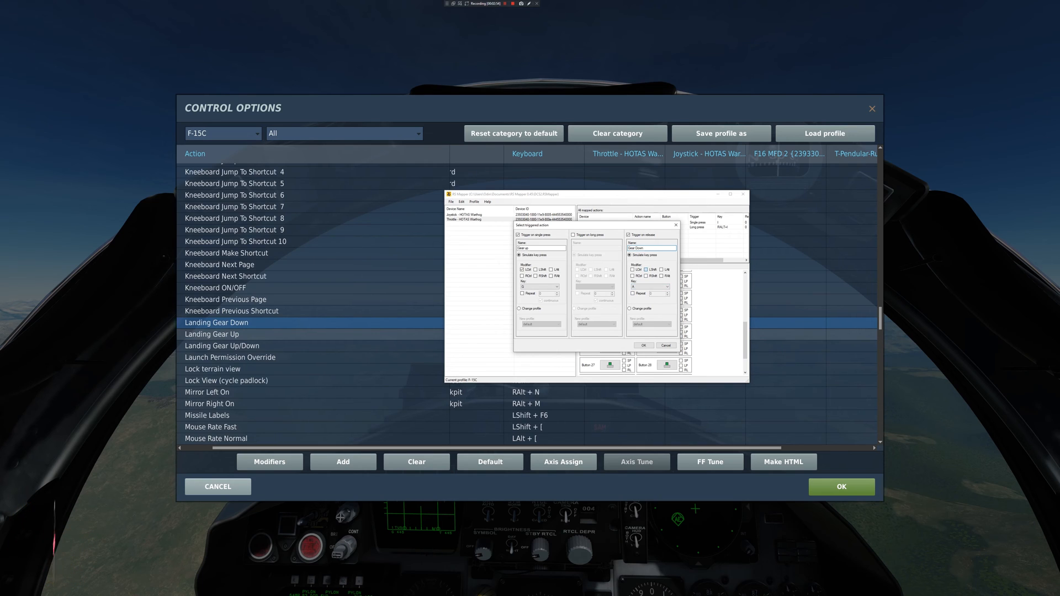
- Add a Gear Down keystroke on release and confirm both gear actions
click(666, 286)
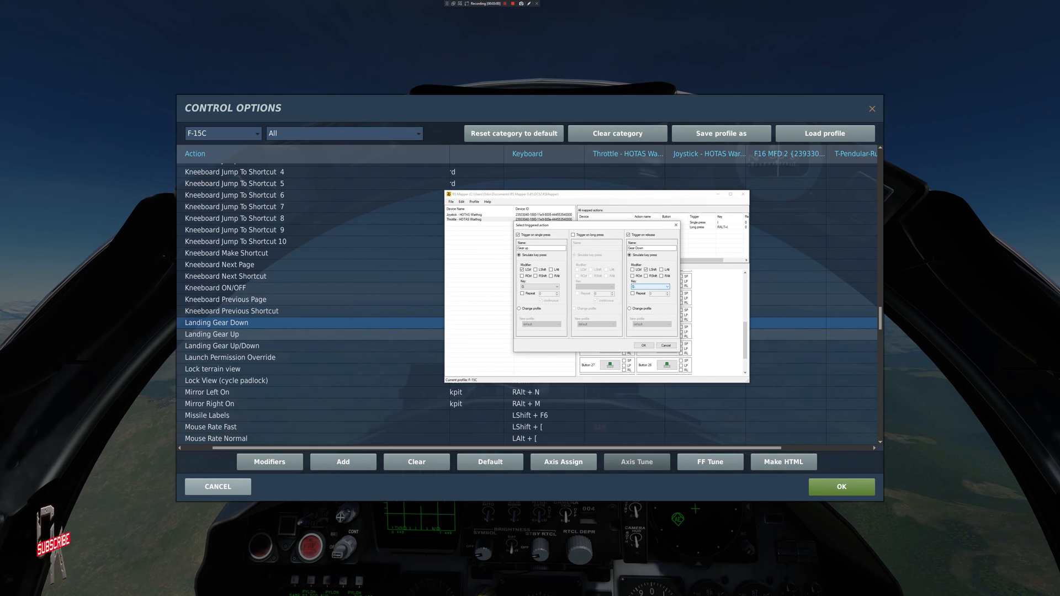
click(643, 345)
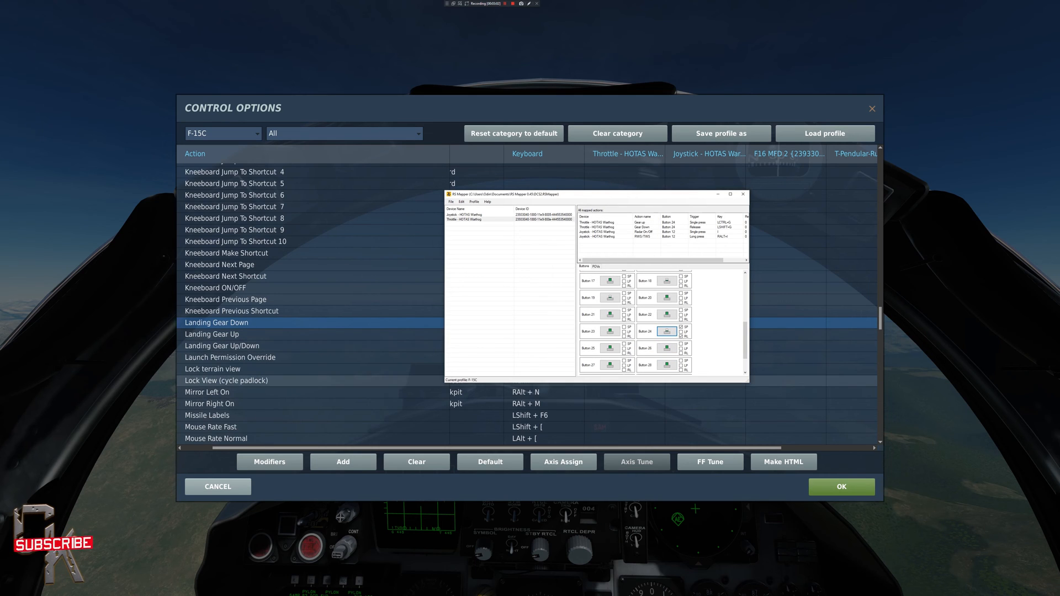
- Minimize RS Mapper to return to the F-15C cockpit view
click(450, 201)
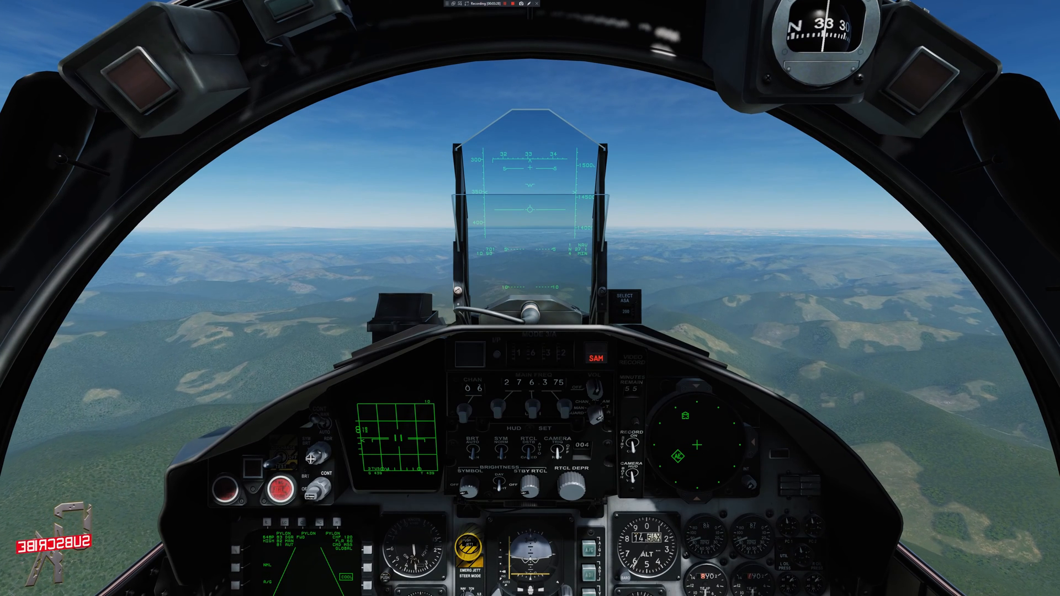
- Pause DCS and bring up RS Mapper's action dialog for another Warthog button
key(Escape)
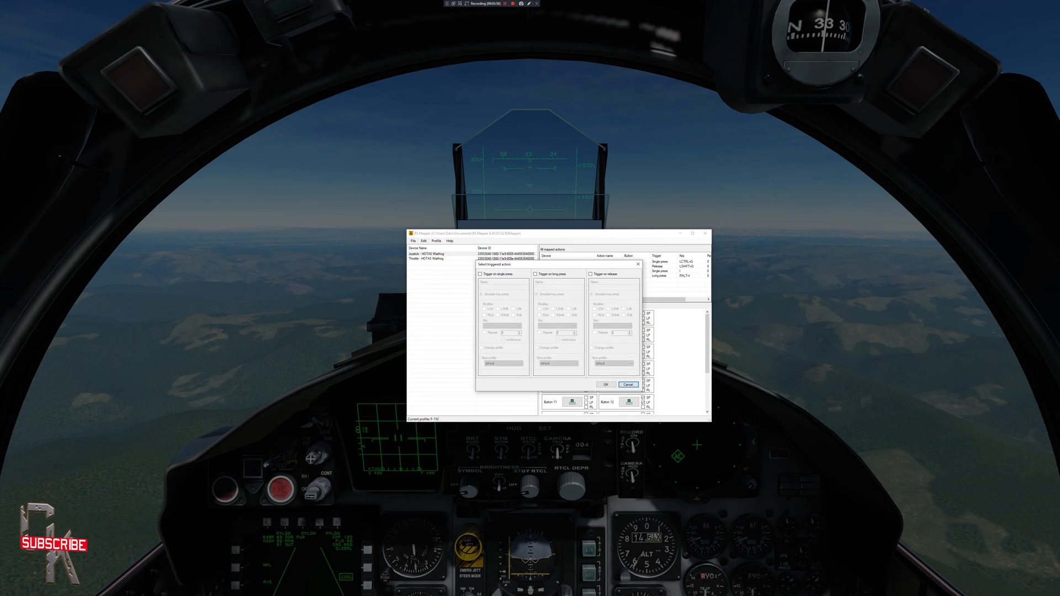
- Make the button trigger on single press as Cannon Fire and browse the Key list for its keystroke
click(480, 274)
text(Cannon Fire)
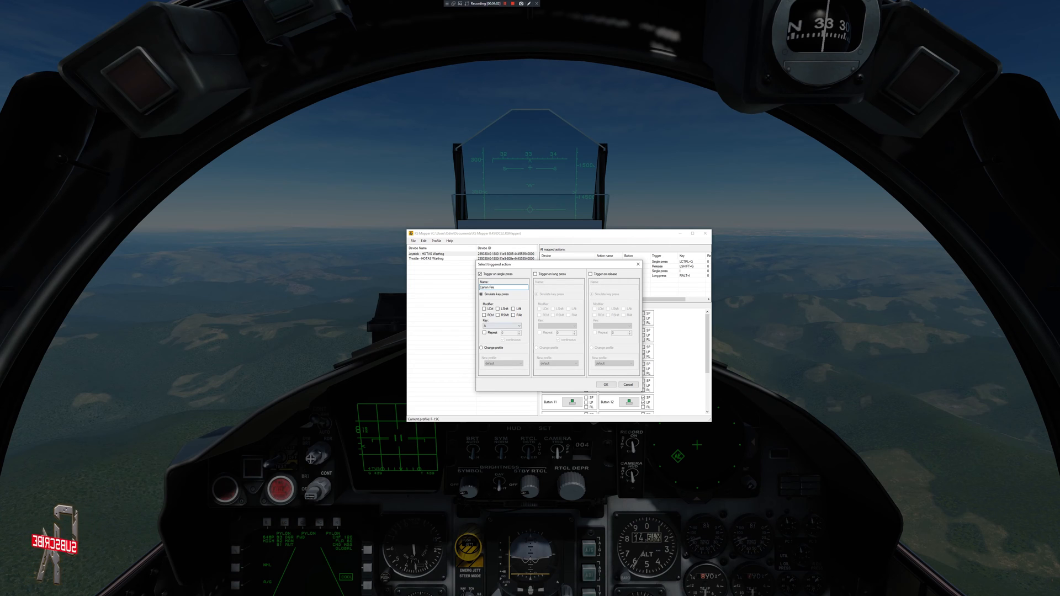
click(518, 327)
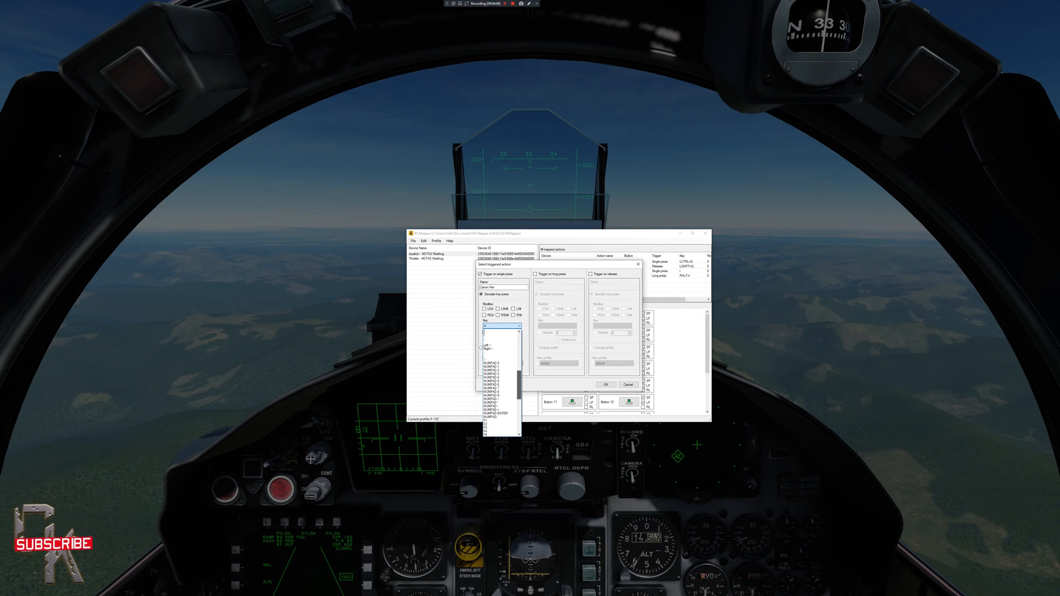
scroll(down, 3)
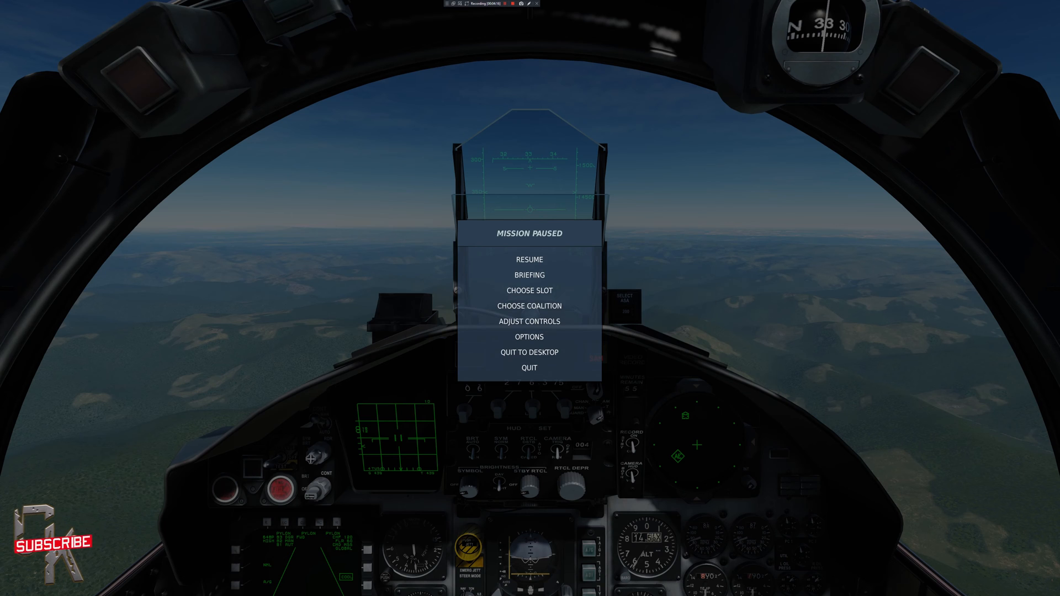
- Resume the paused mission, then pause again to return to RS Mapper showing Cannon Fire
click(529, 259)
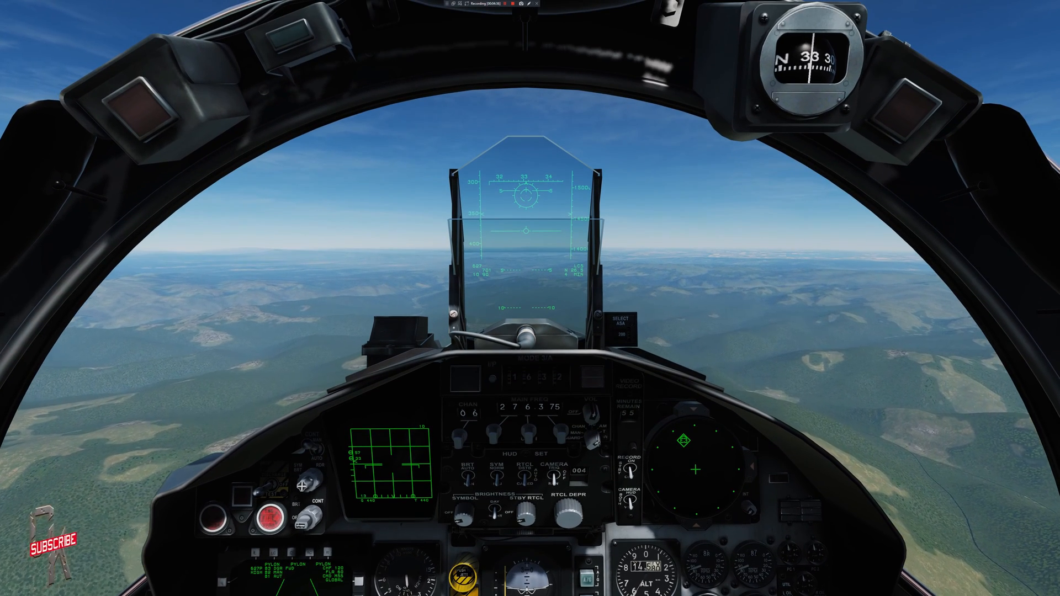
key(Escape)
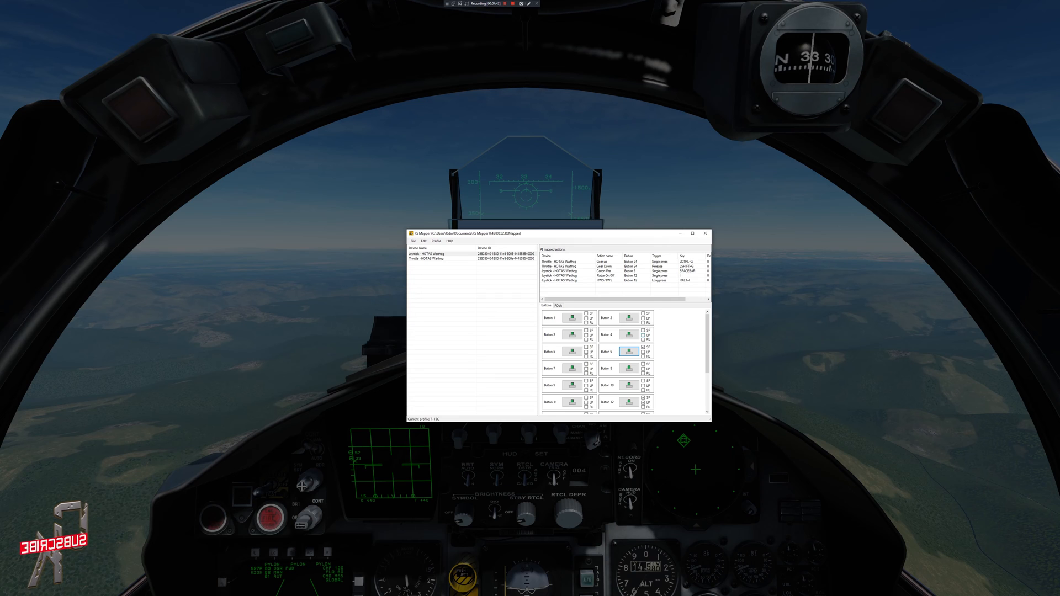
- Set the Cannon Fire action to repeat while held so the cannon fires continuously
click(629, 351)
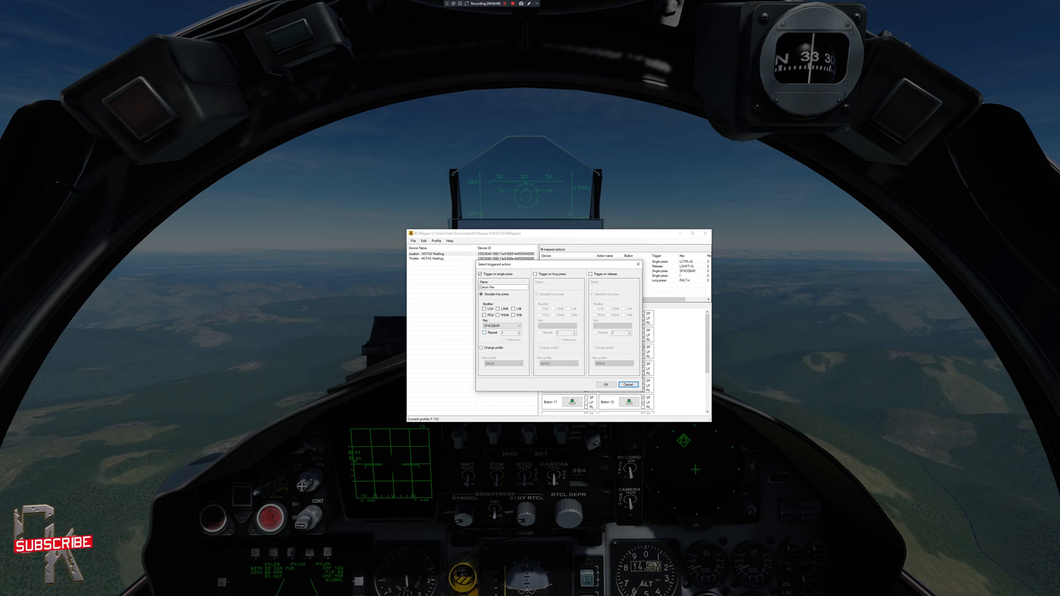
click(484, 333)
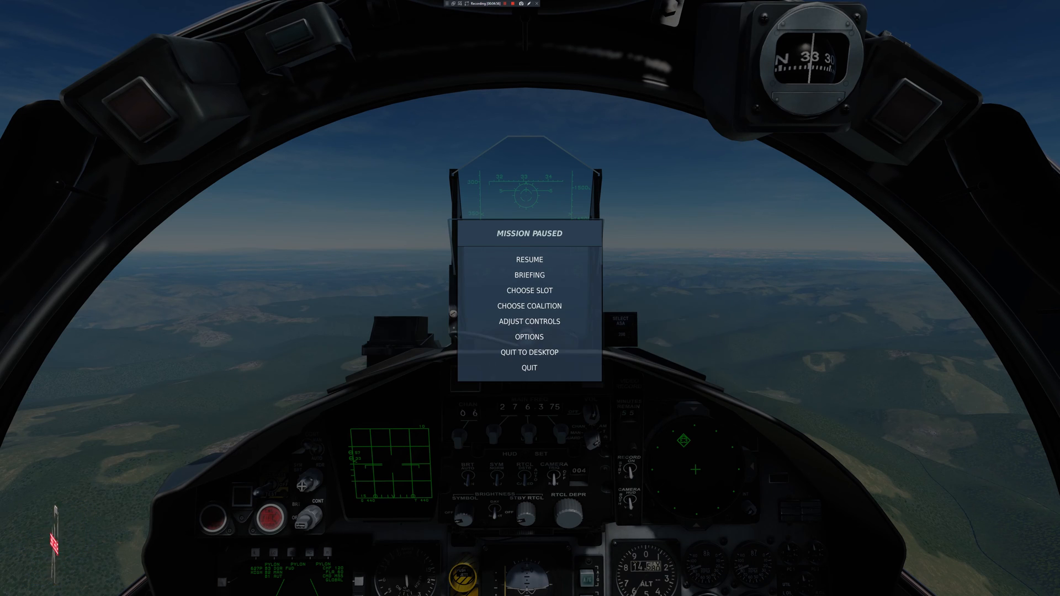
- Resume the paused mission with RS Mapper showing over the cockpit
click(528, 259)
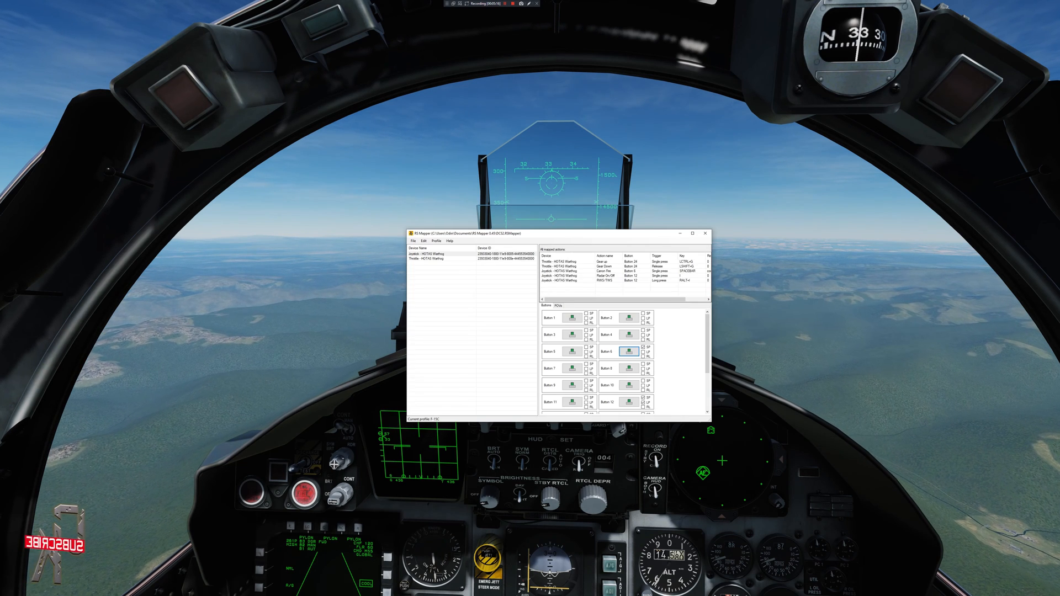
- Review and confirm the Cannon Fire settings, then bring up the Profile menu choices
click(628, 351)
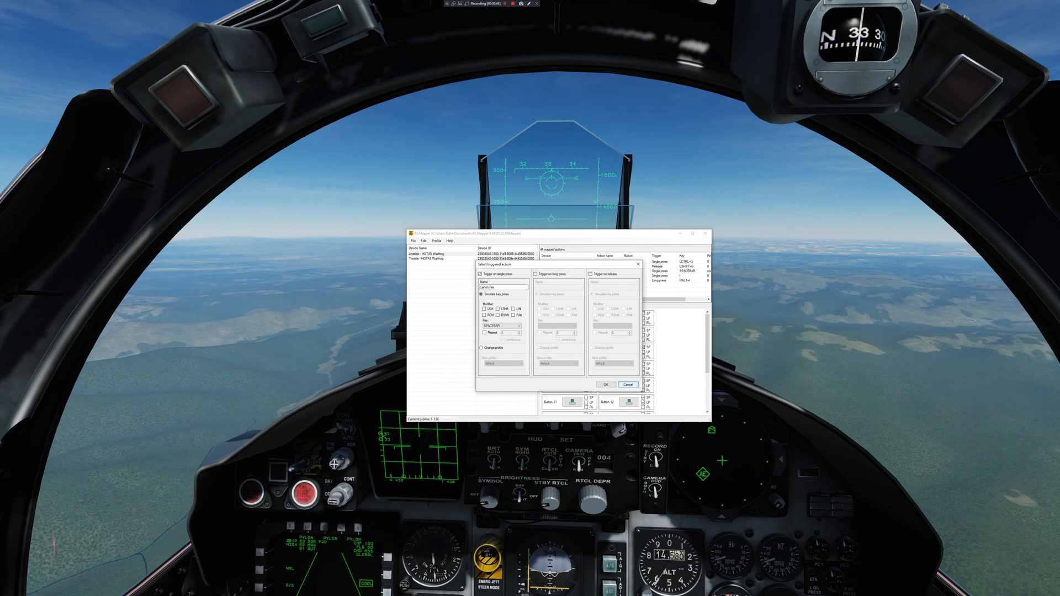
click(606, 384)
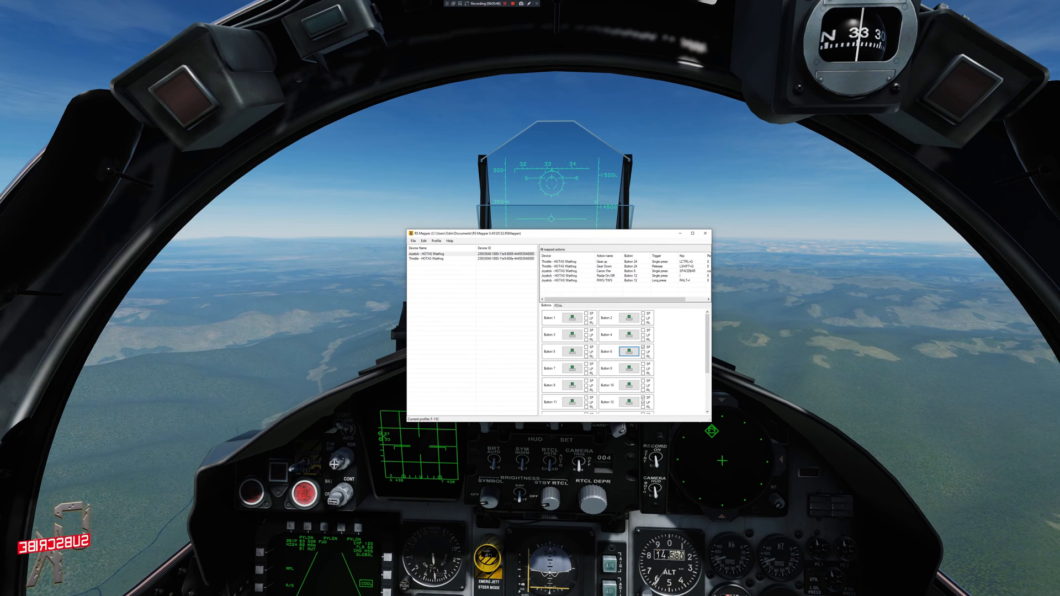
click(437, 241)
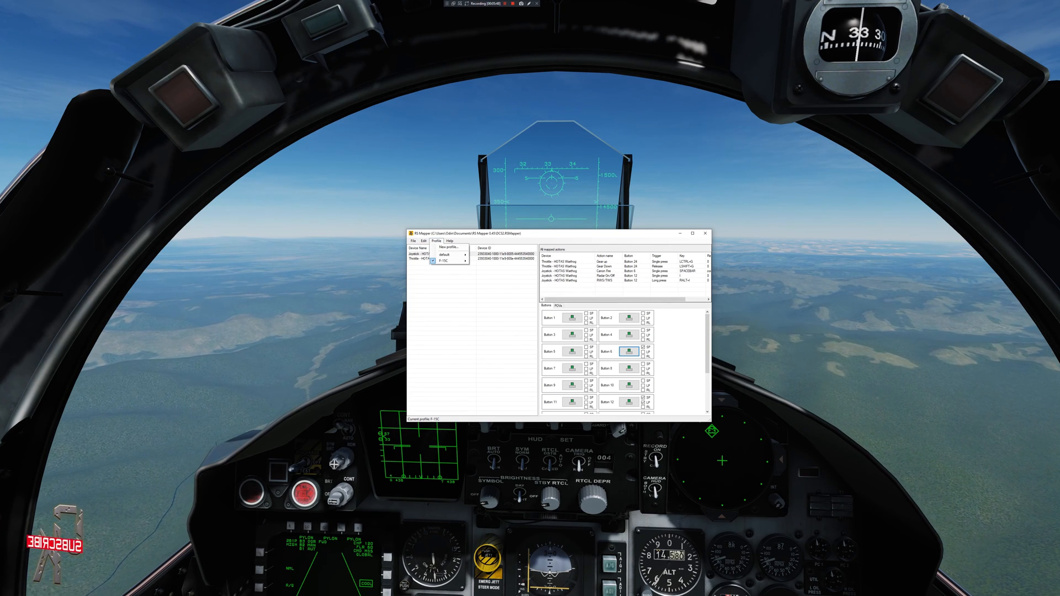
- Create a new profile named F-15C2
click(443, 247)
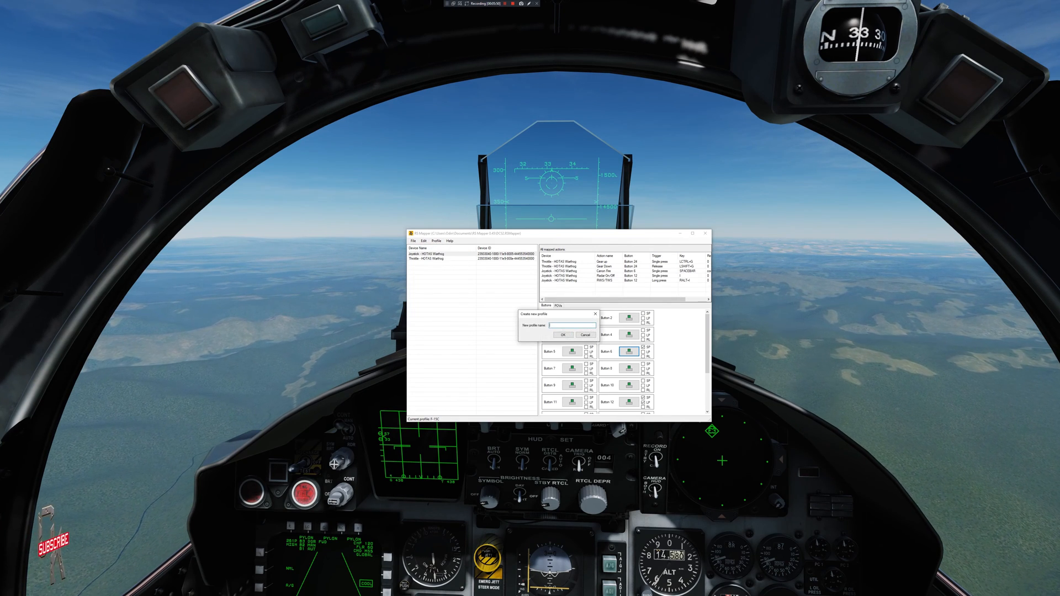
text(F-15C 2)
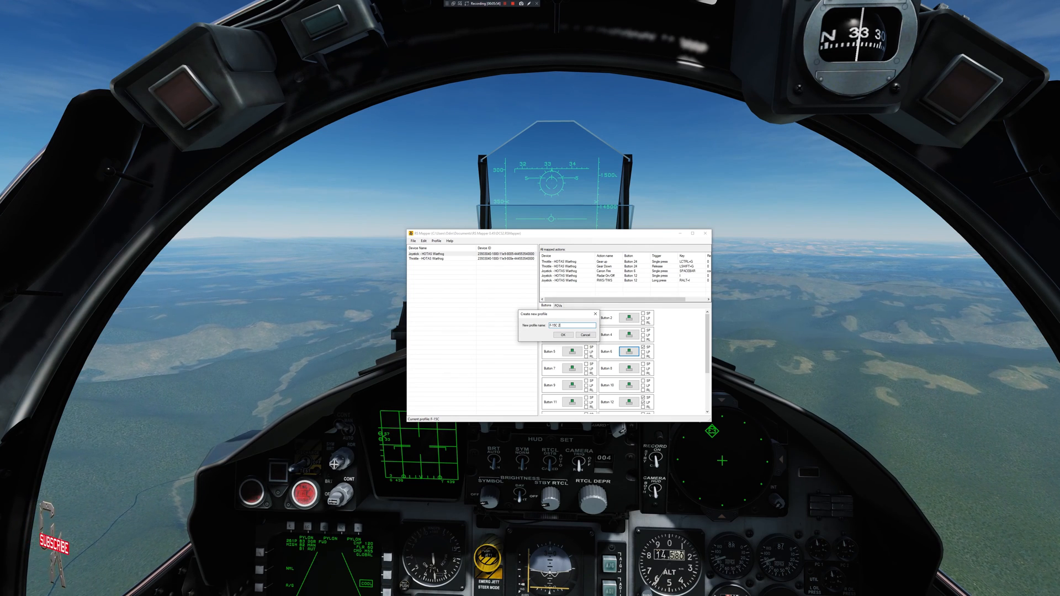
click(563, 336)
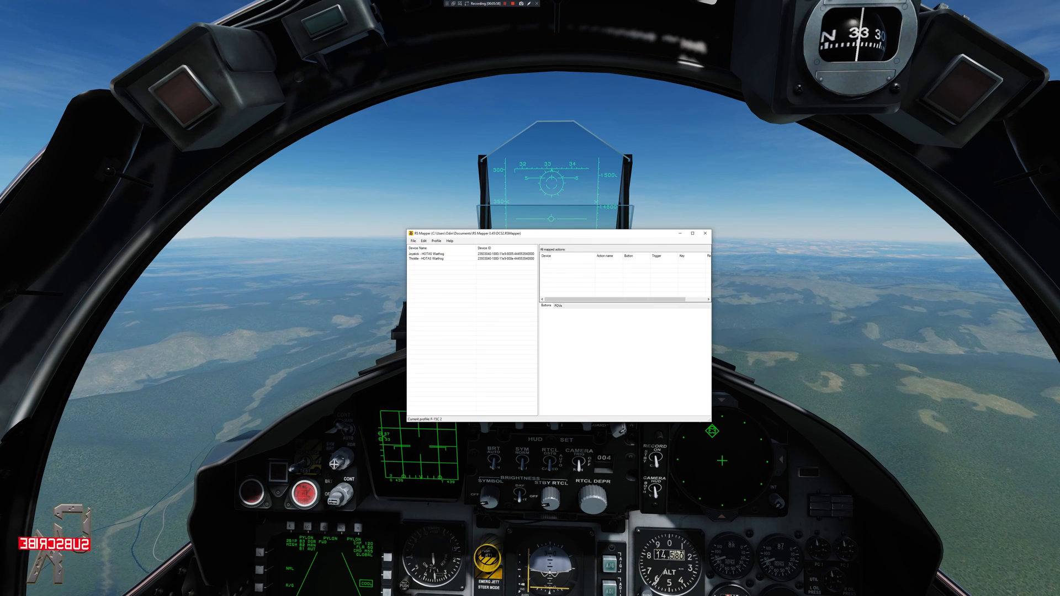
- Give a joystick button in F-15C2 a Change profile action targeting F-15C
click(439, 254)
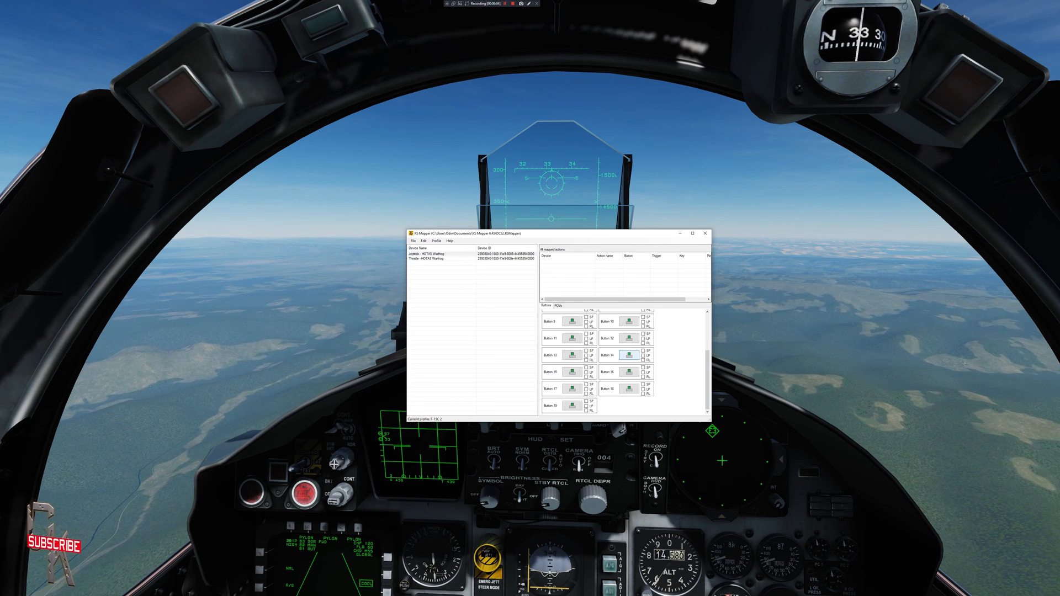
click(628, 355)
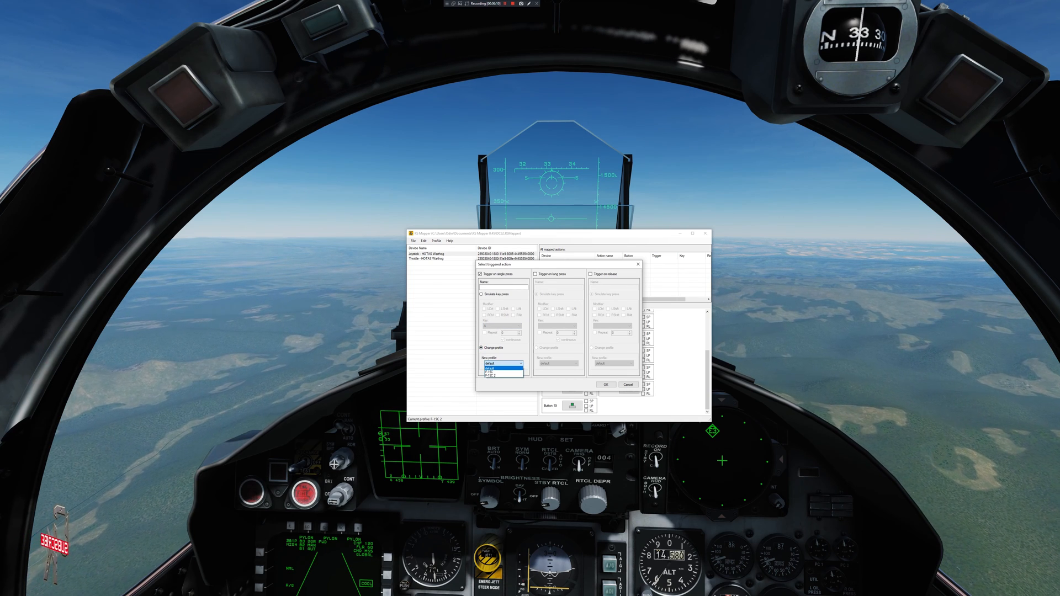
click(496, 369)
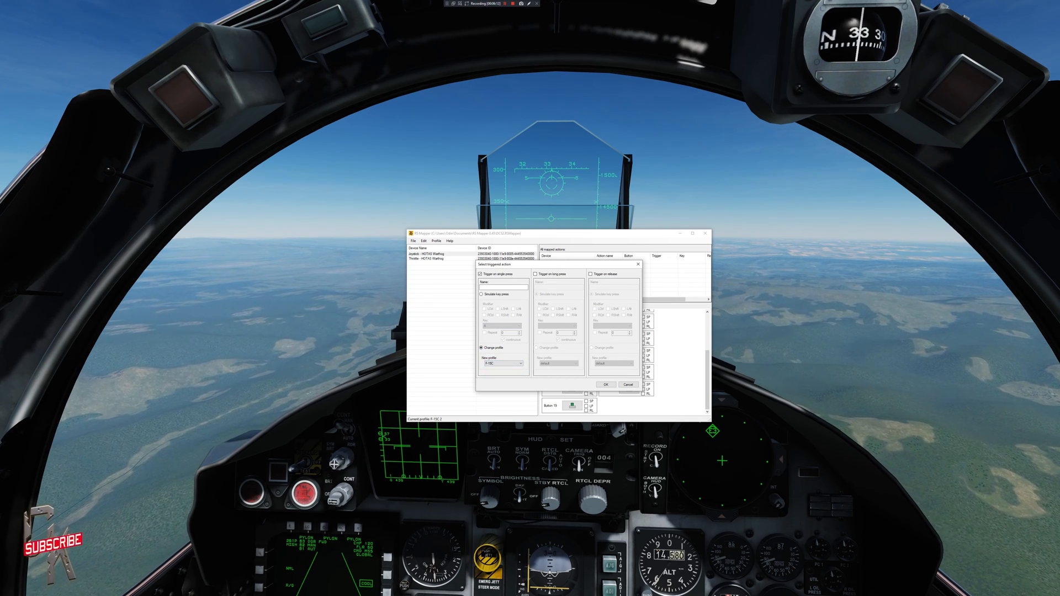
click(606, 384)
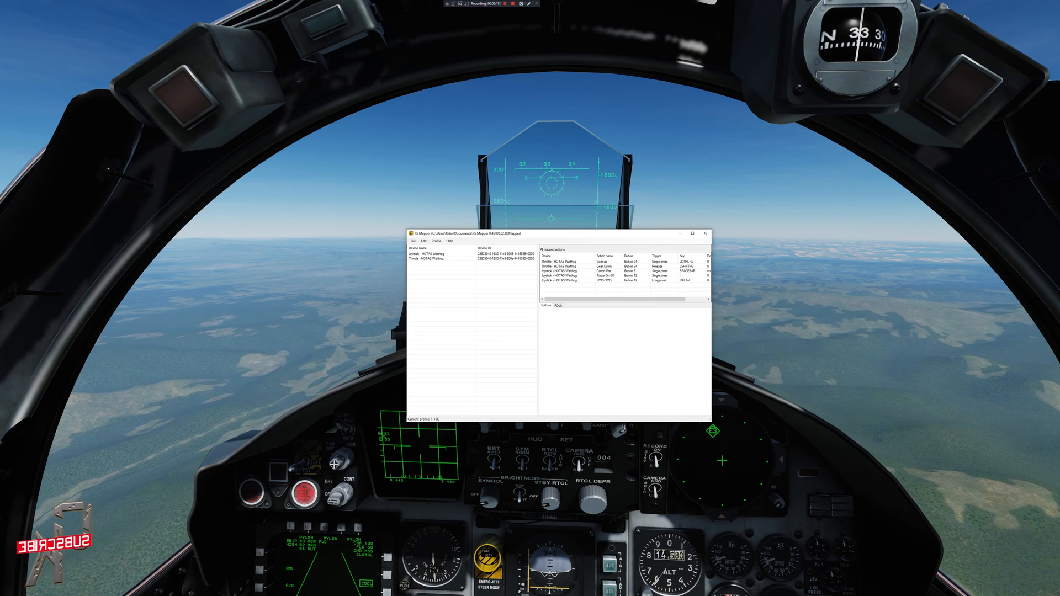
- Set a joystick button in the F-15C profile to Change profile, target still to be picked
click(440, 254)
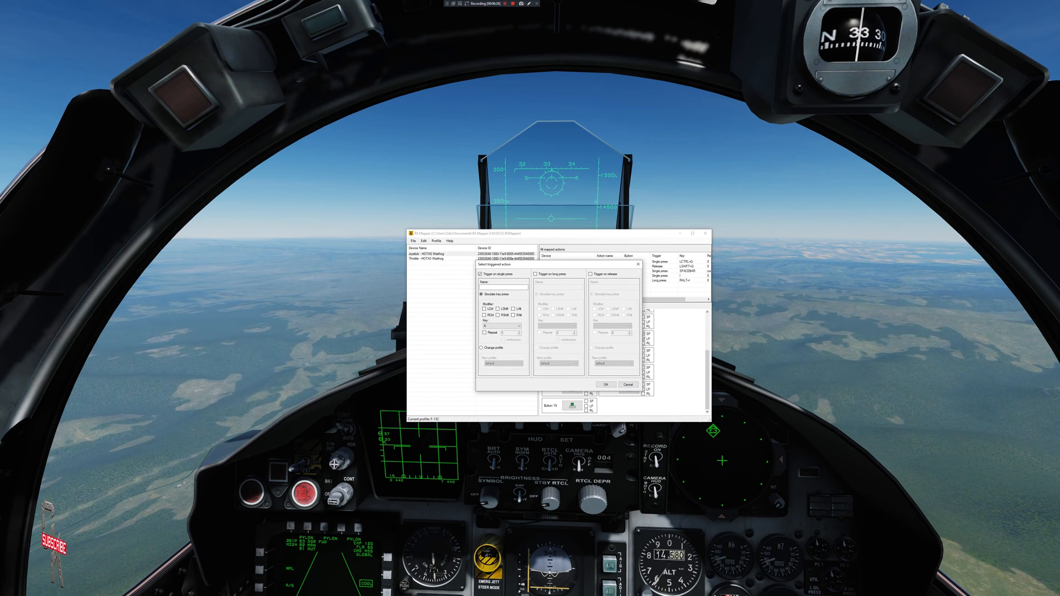
click(481, 347)
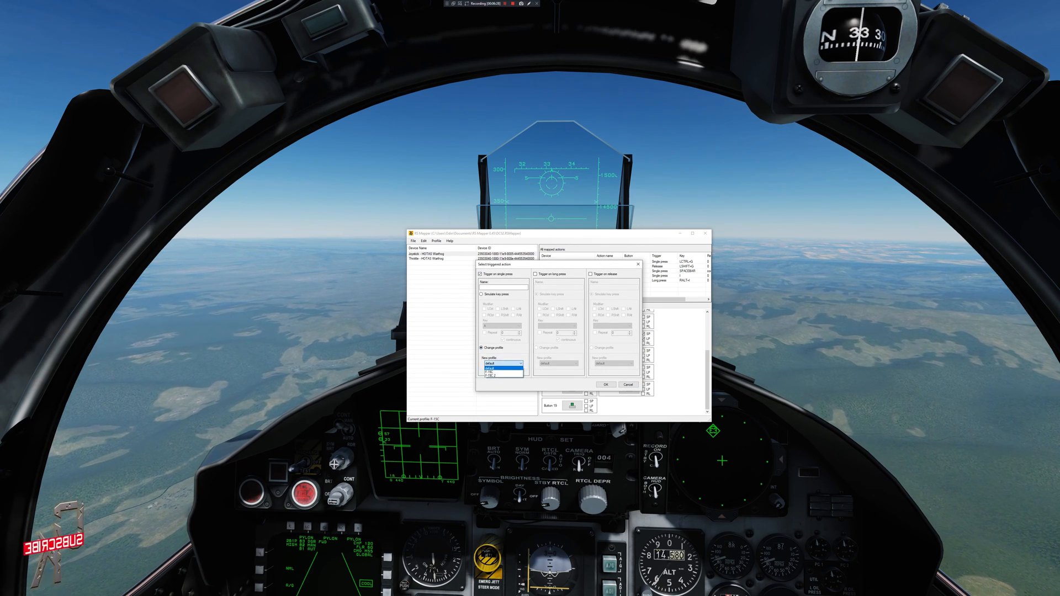